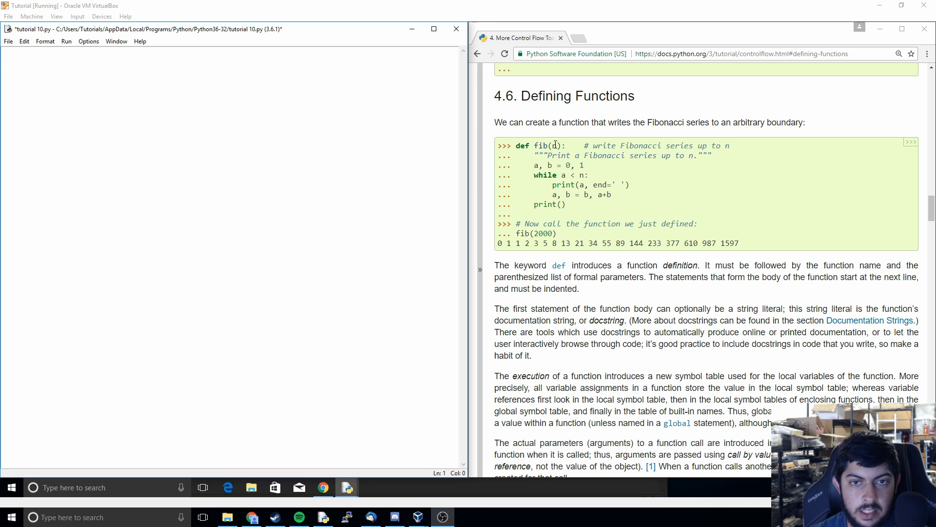
mouse_move(517, 149)
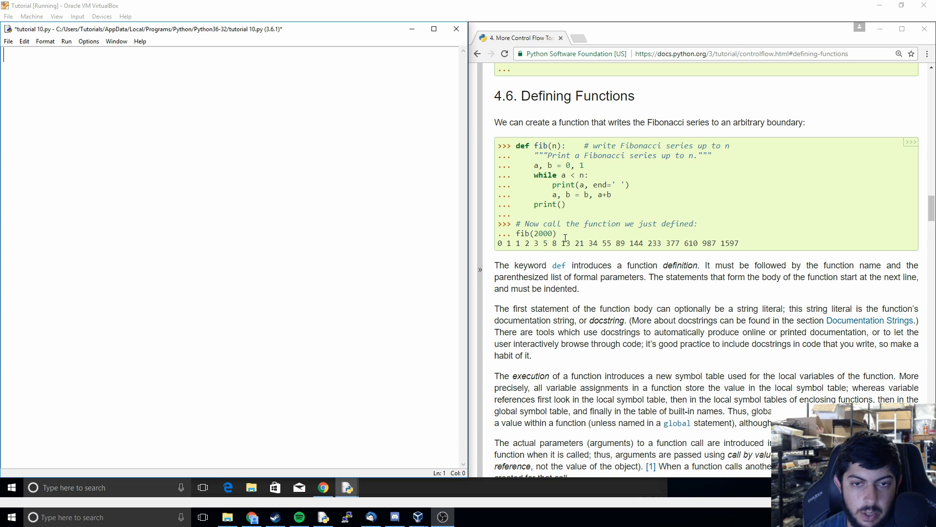
mouse_move(521, 150)
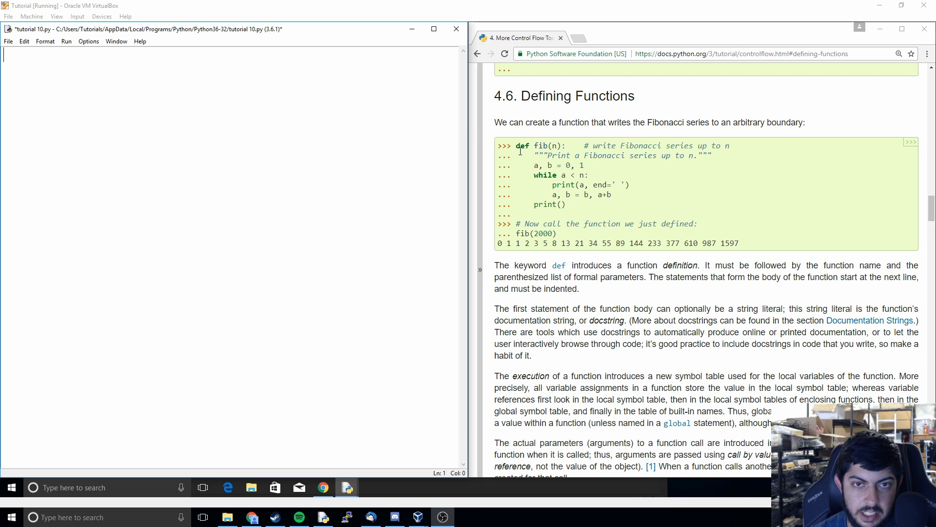
mouse_move(586, 235)
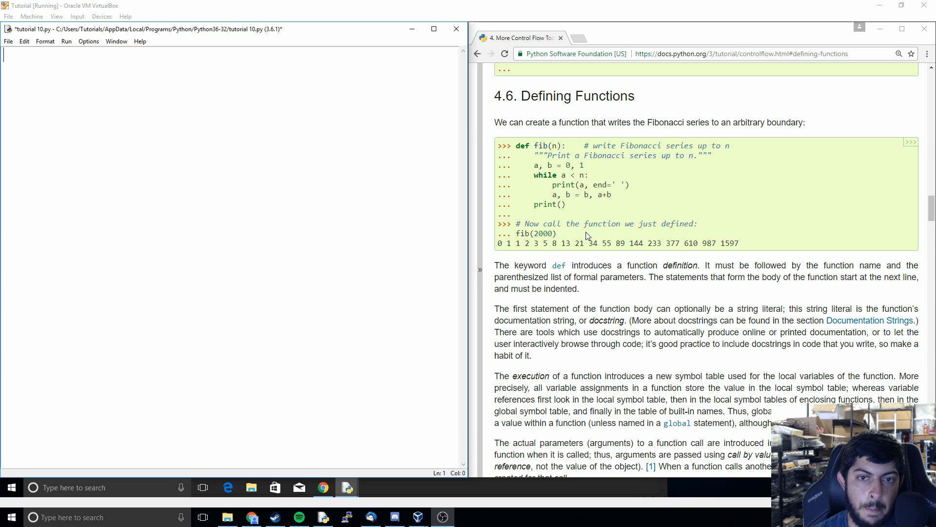
mouse_move(535, 235)
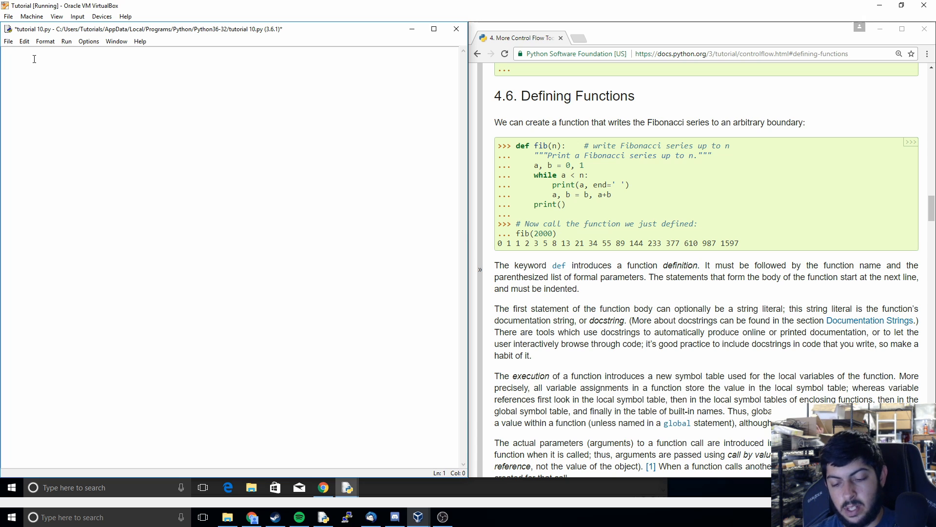
Step: Write def add2(x): with a body that sets x = x + 2 and prints x
type("def")
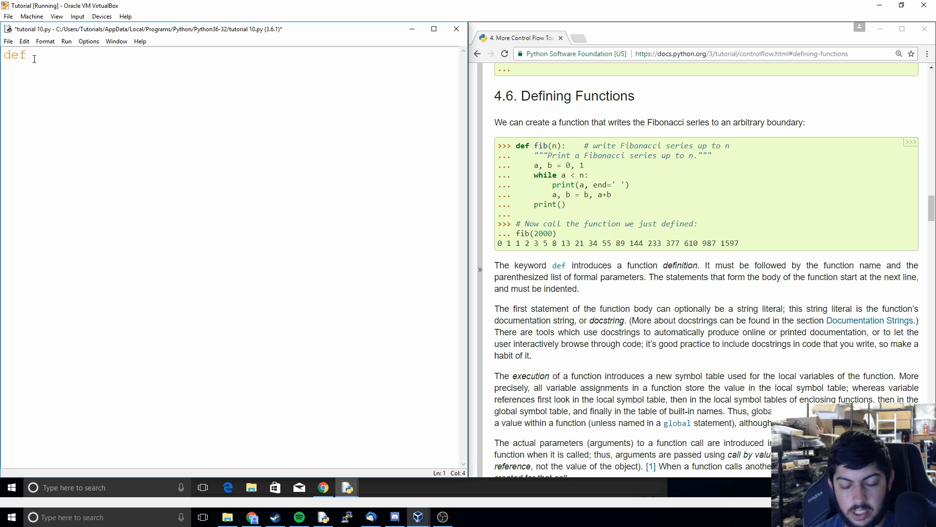
type("add")
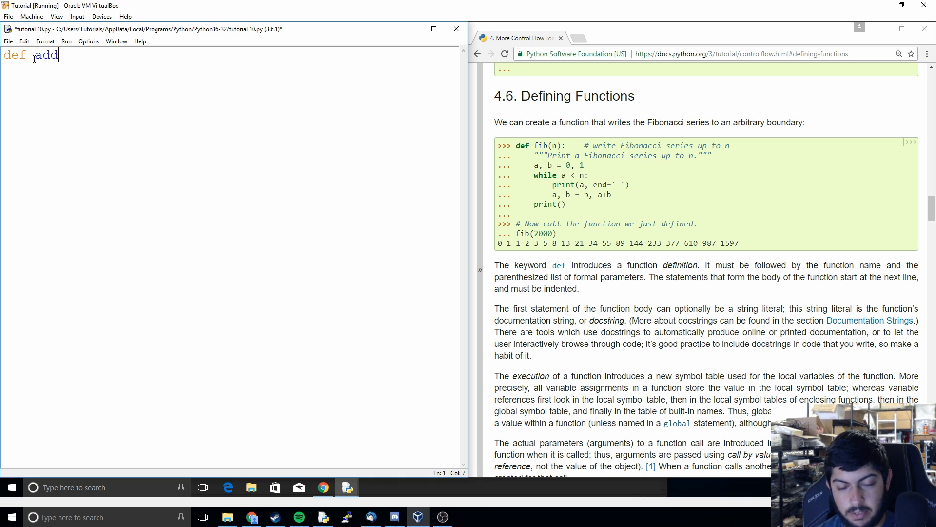
type("2:")
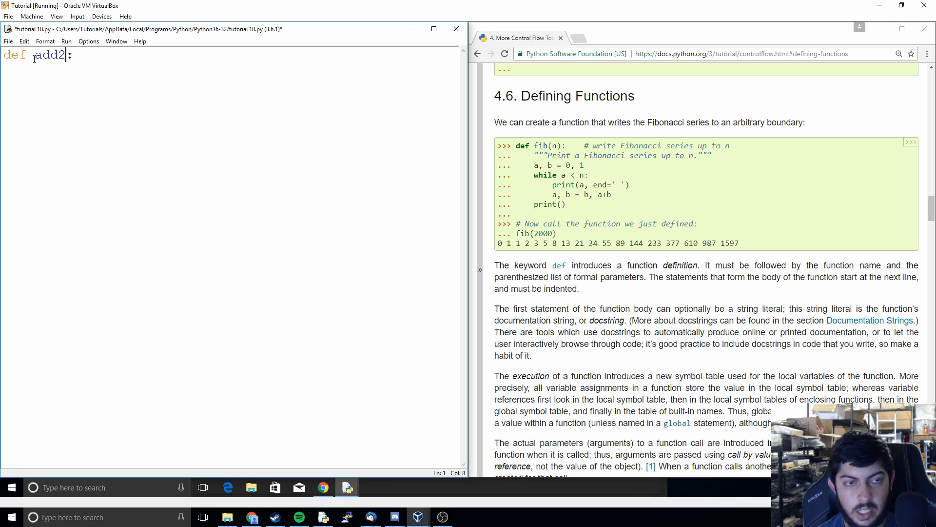
type("(x)")
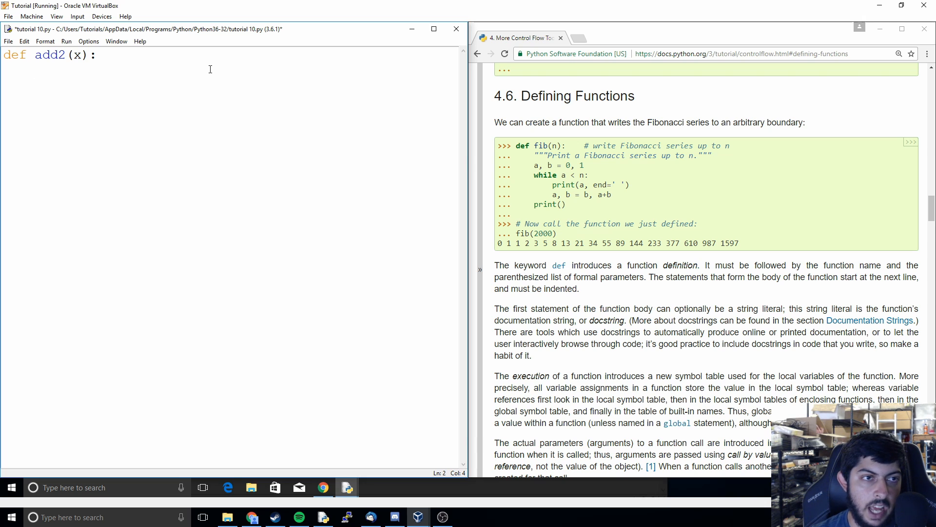
key("enter")
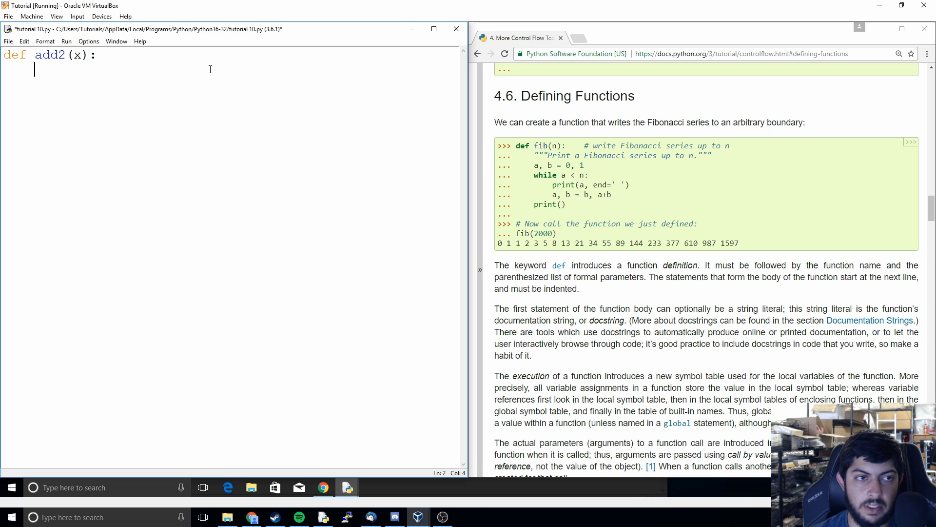
type("x + 2")
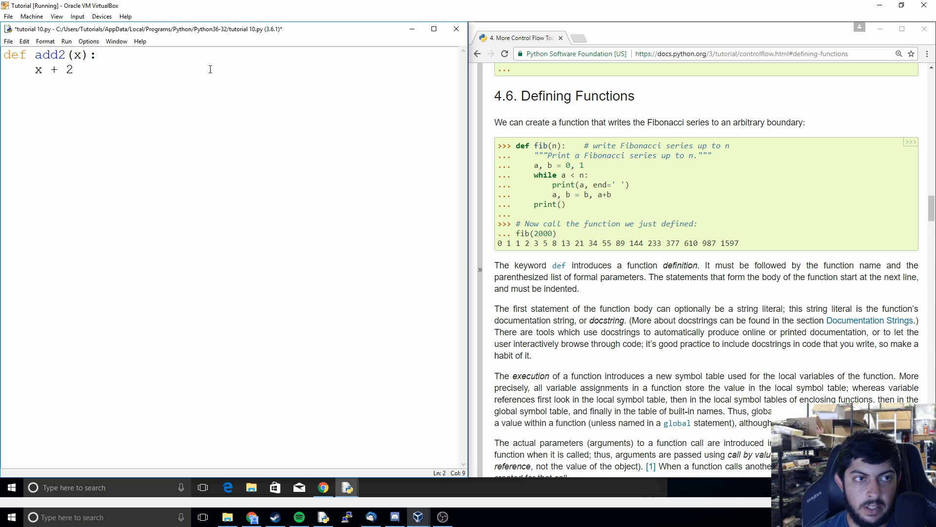
type("x =")
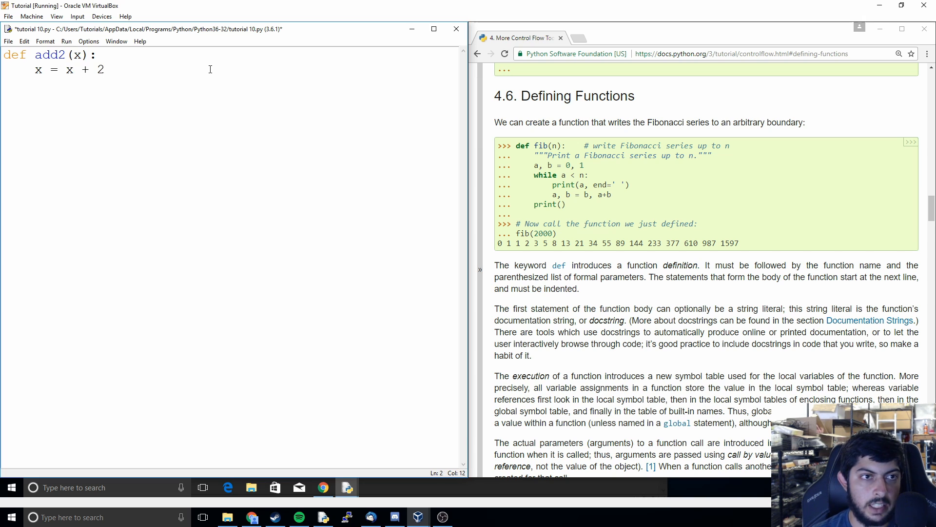
type("prin")
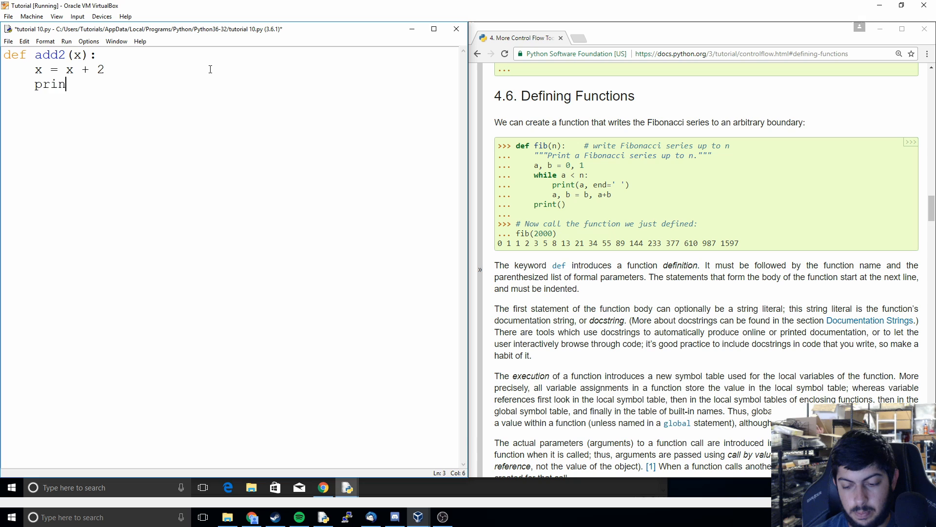
type("t(x)")
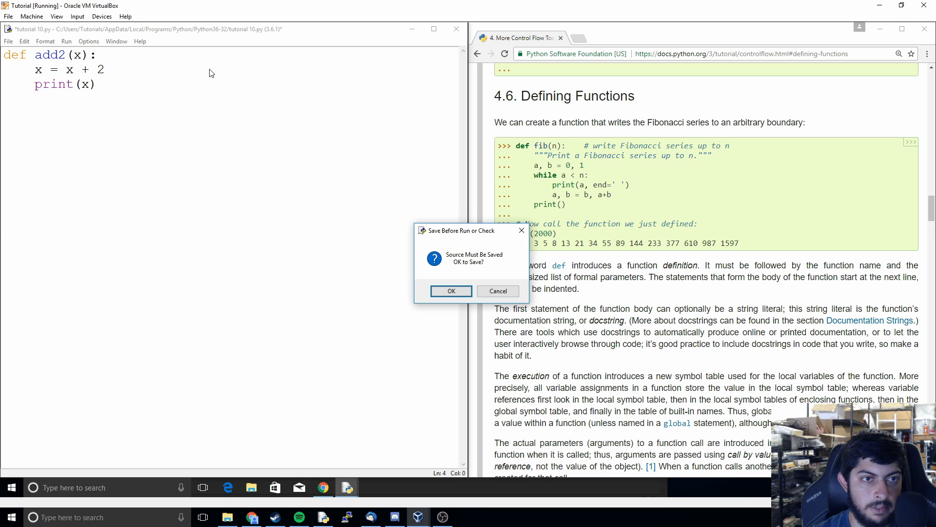
Step: Save tutorial 10.py, call add2(3) so the shell prints 5, then select all the code to clear it
left_click(452, 290)
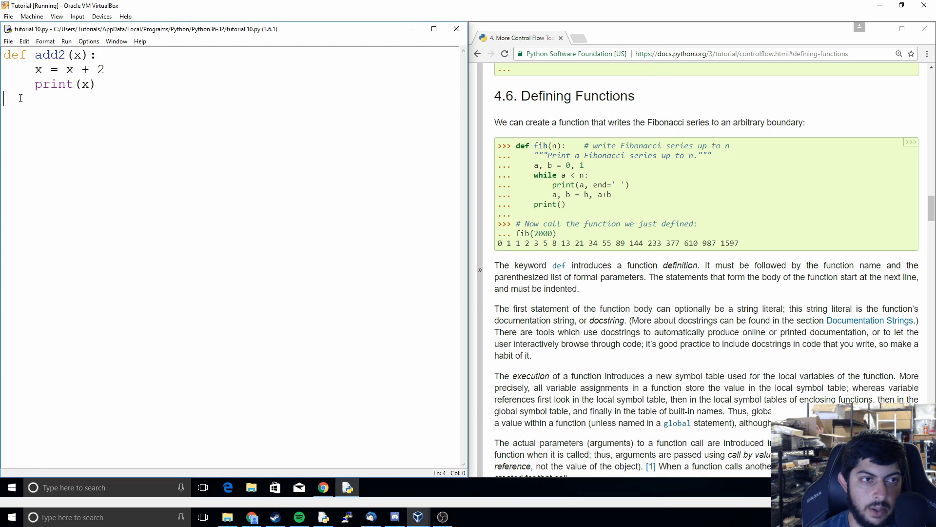
type("add")
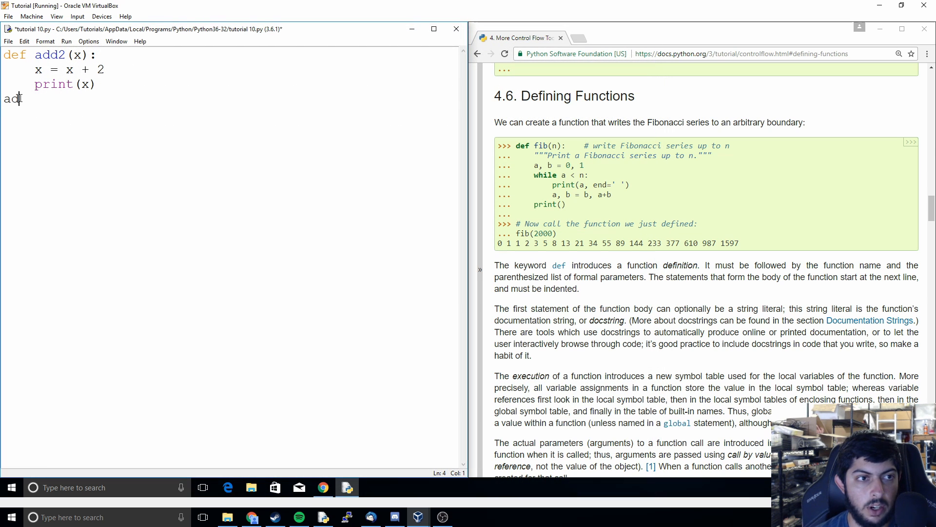
type("d2(")
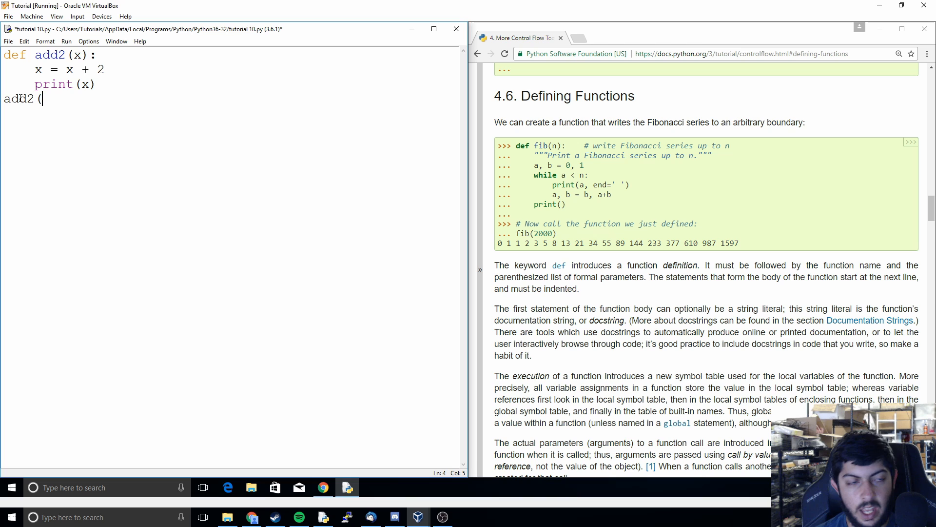
type("3")
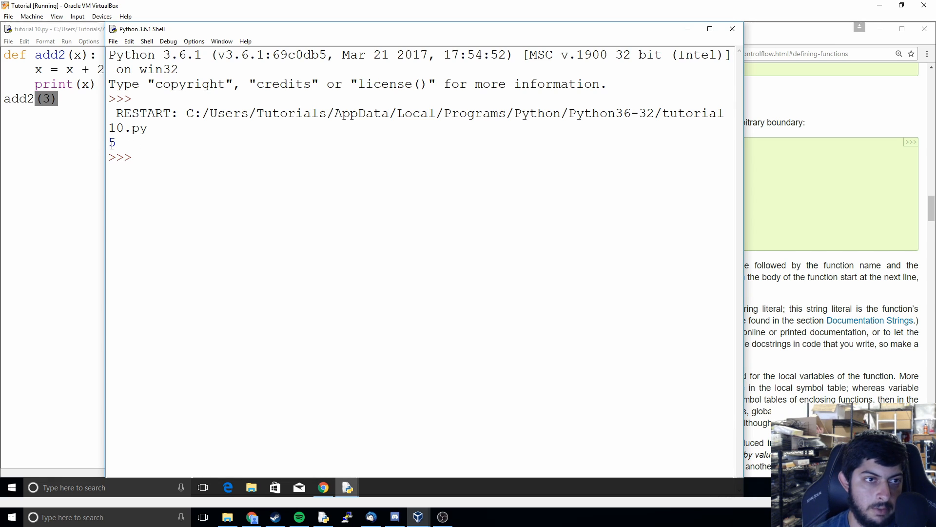
mouse_move(293, 143)
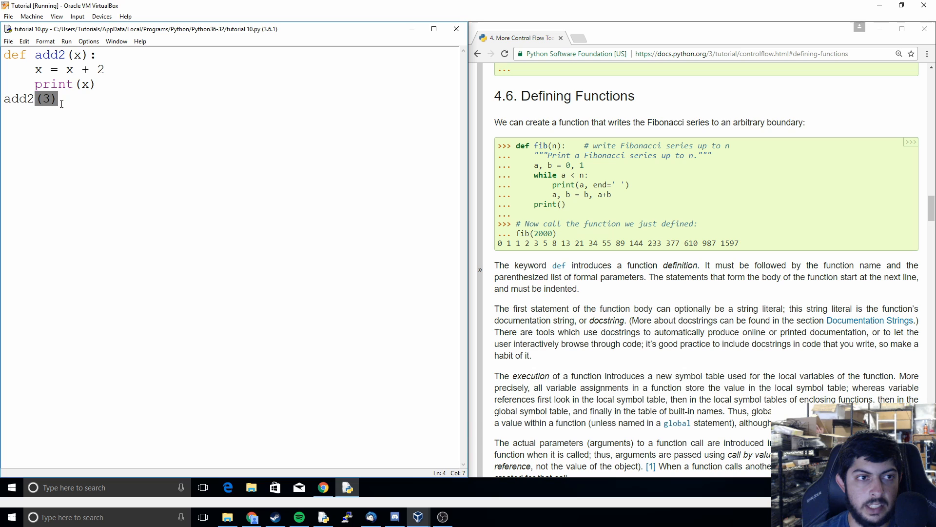
key("ctrl+a")
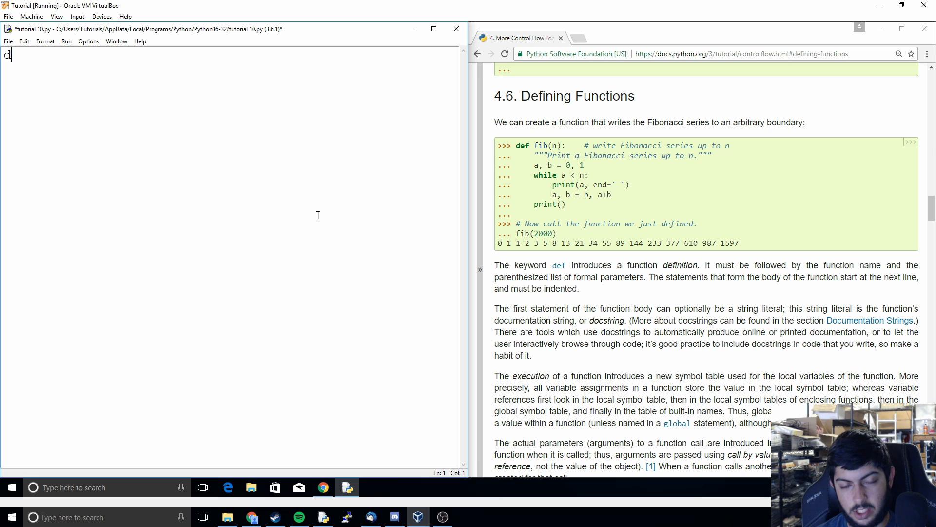
Step: Start def fib(x): with a, b = 0, 1 as its first body line
type("def fib")
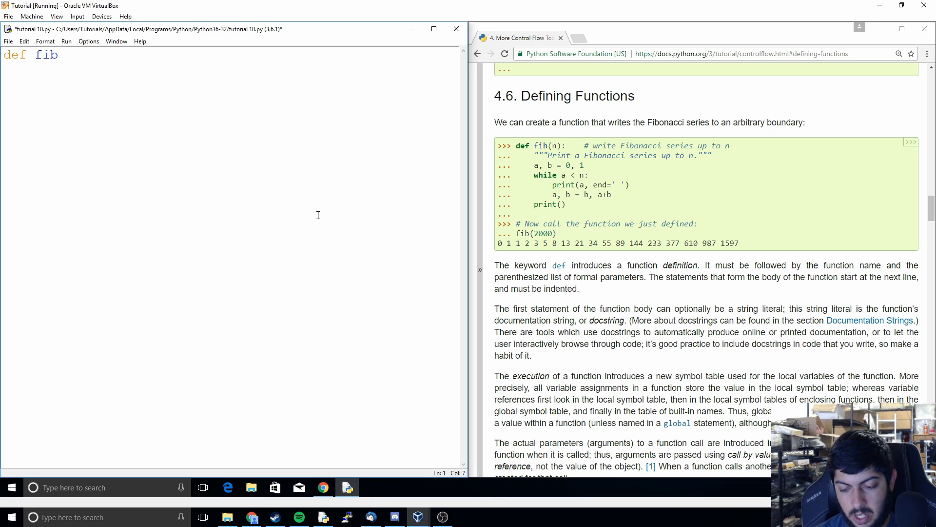
type("(")
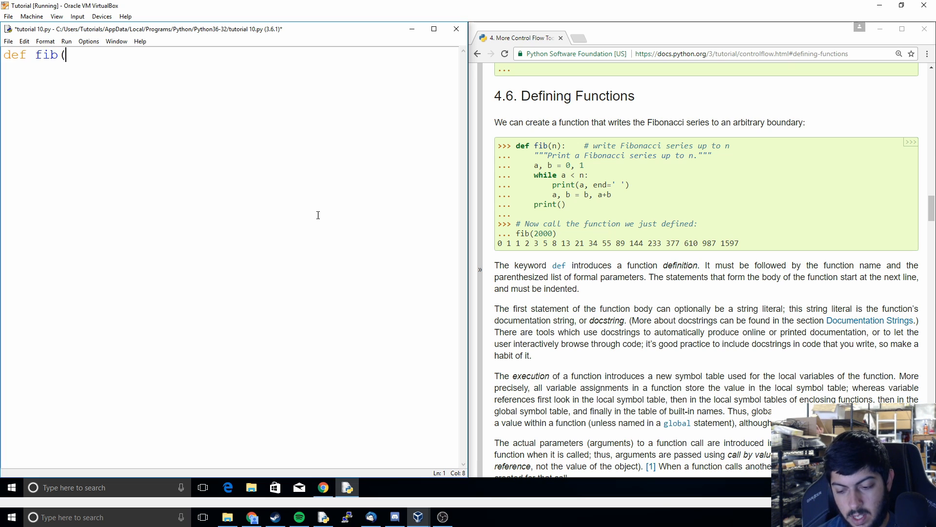
type("x)")
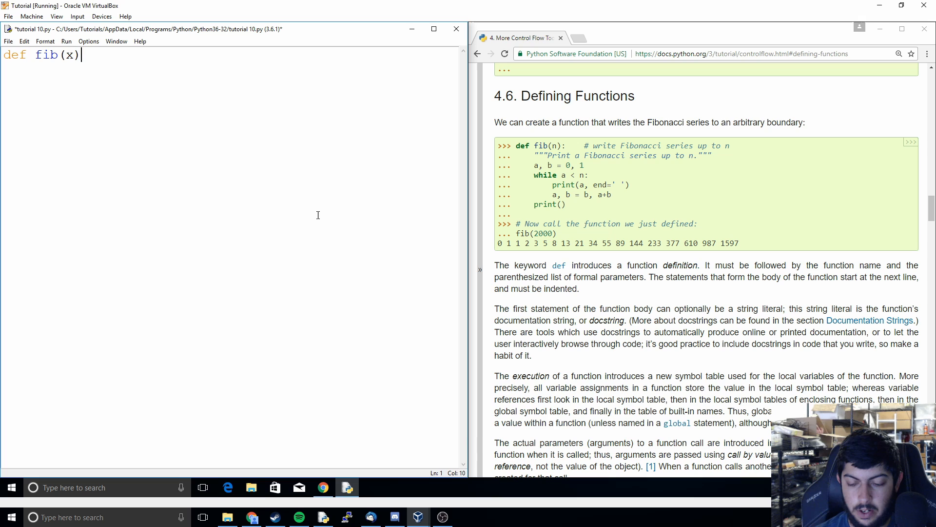
type(":")
type("a")
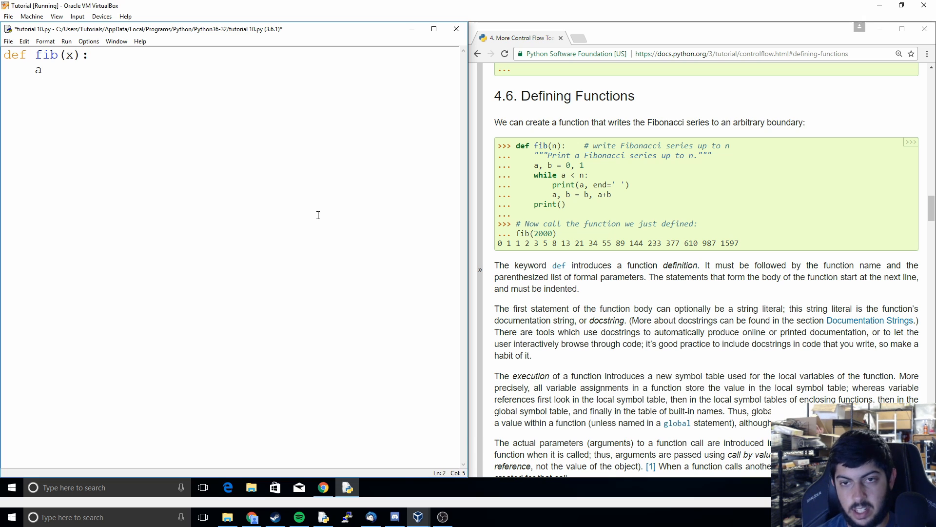
type(", b =")
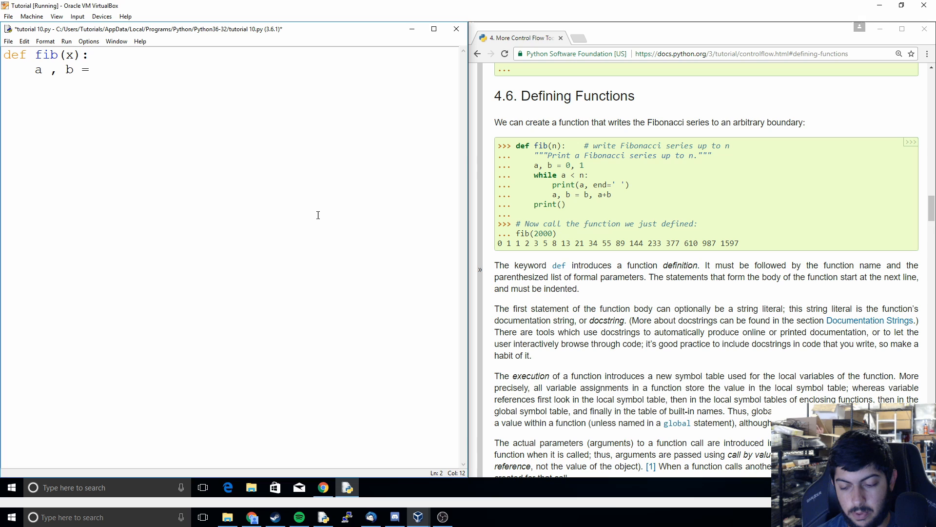
type("0, 1")
type("while")
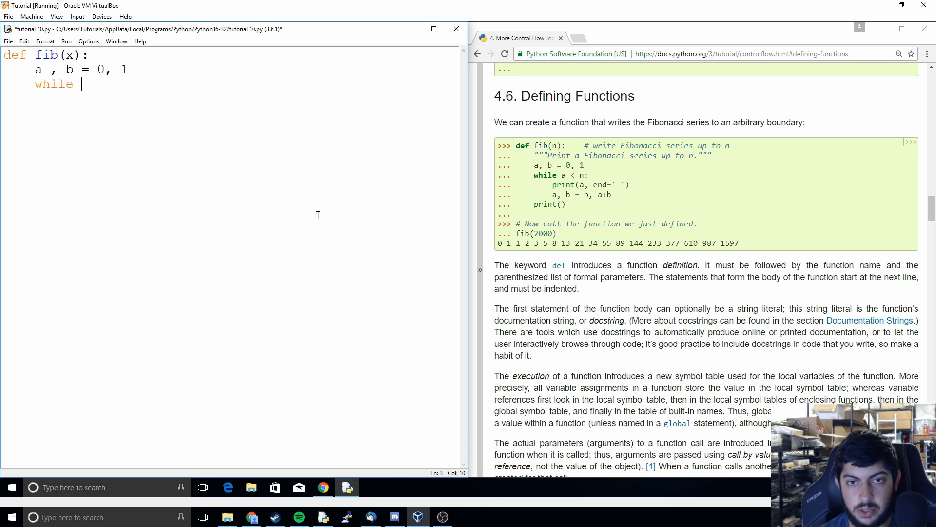
Step: Add a while a < x: loop whose body prints a with end=' '
type("a <")
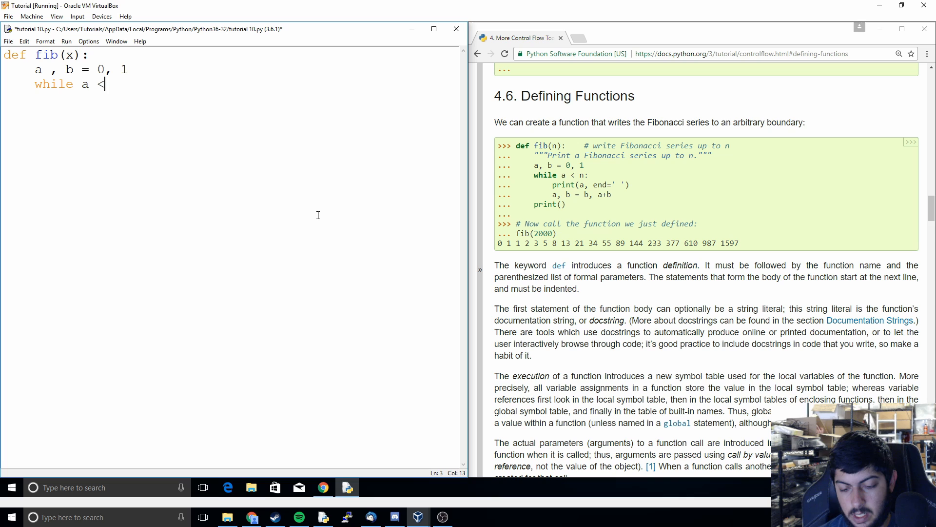
type("x")
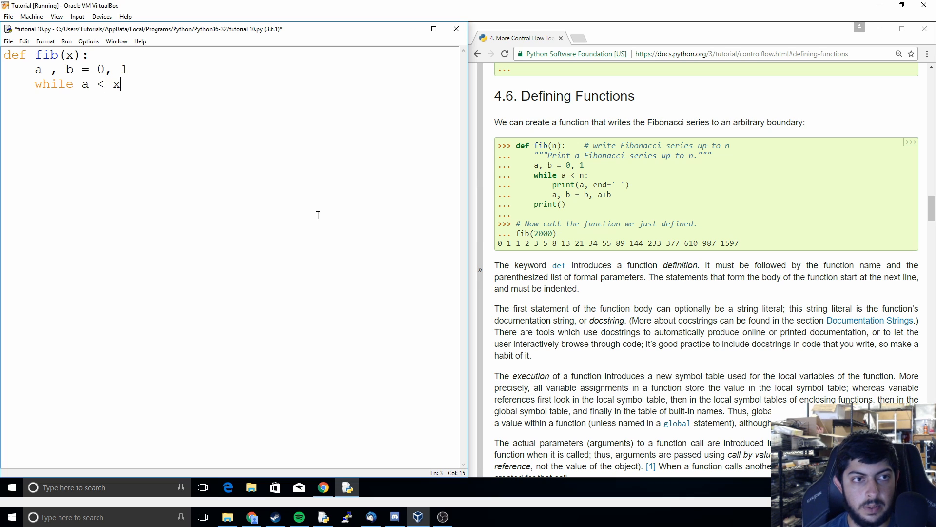
type(":")
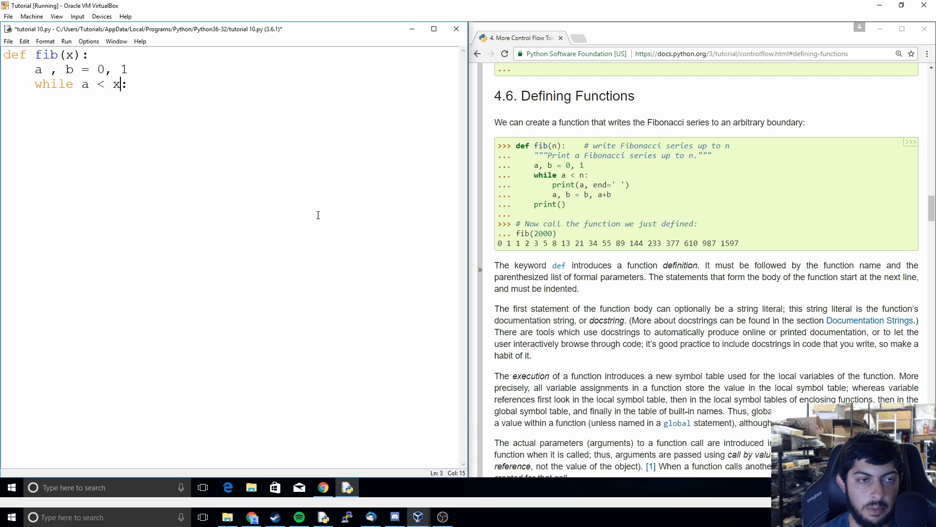
key("enter")
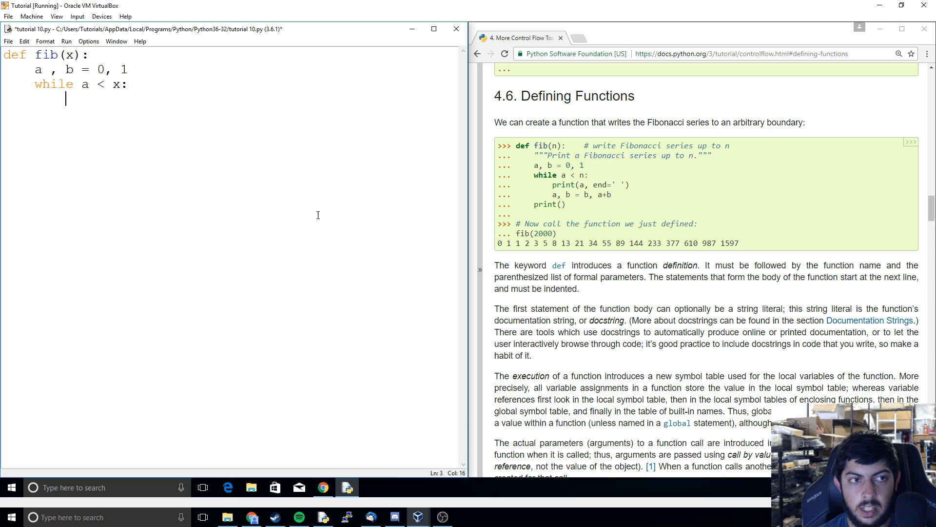
type("print")
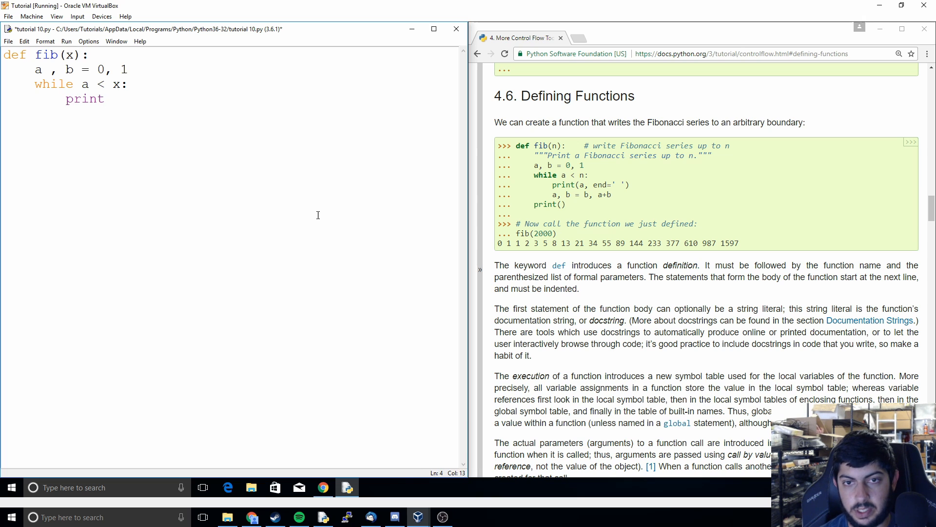
type("(a, end =")
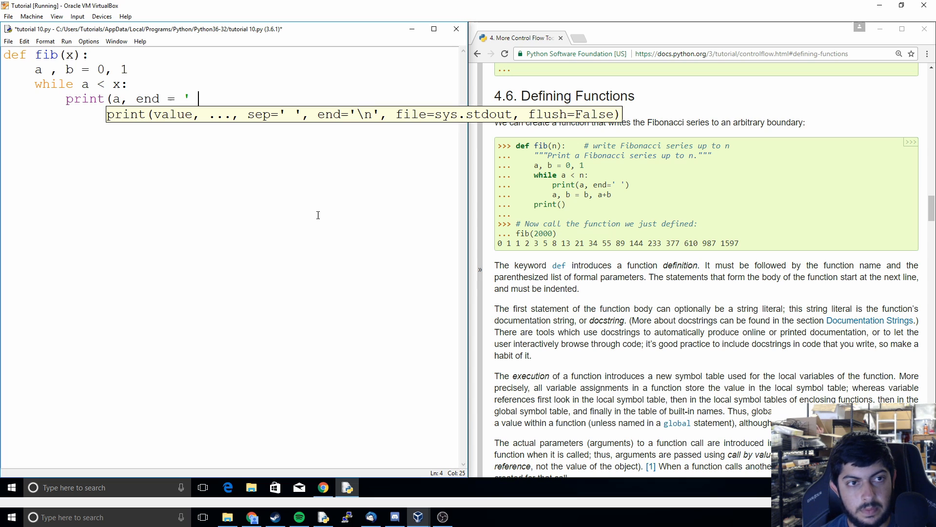
type("')")
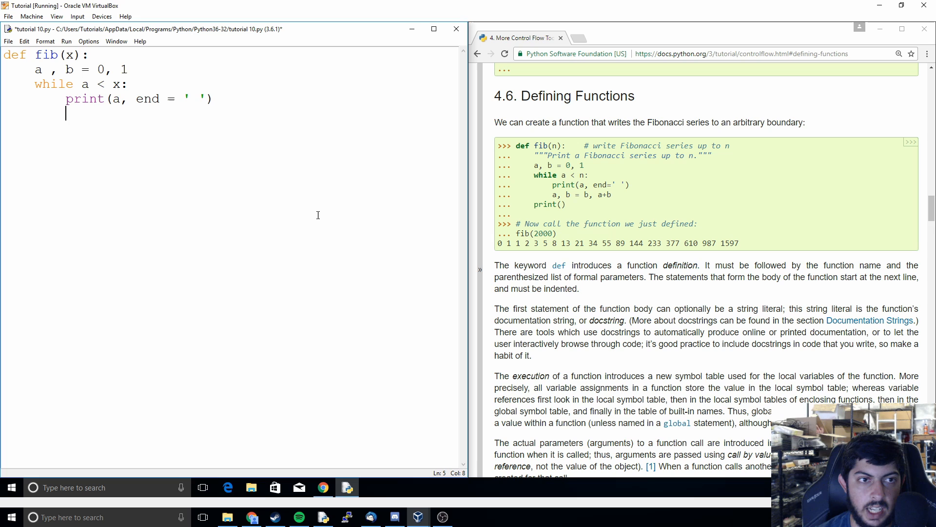
Step: Finish the loop body with the update a, b = b, a+b
type("a,")
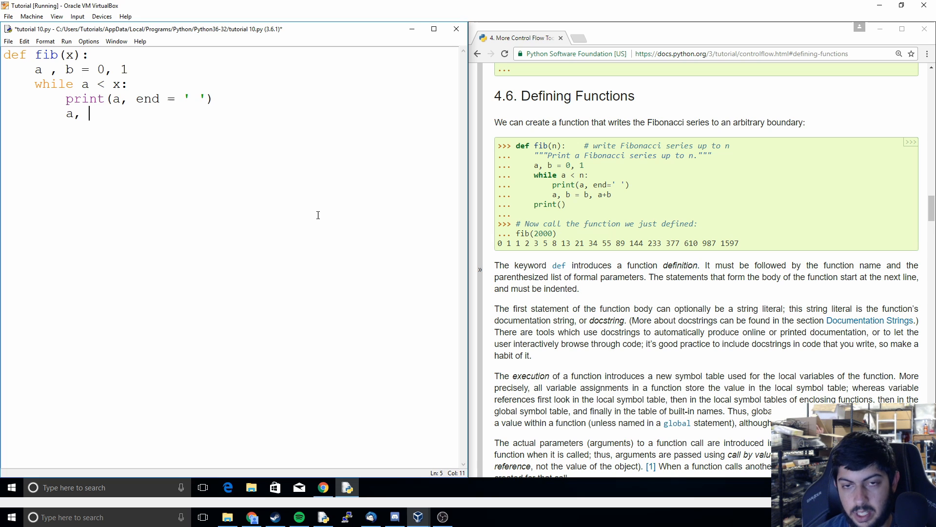
type("b =")
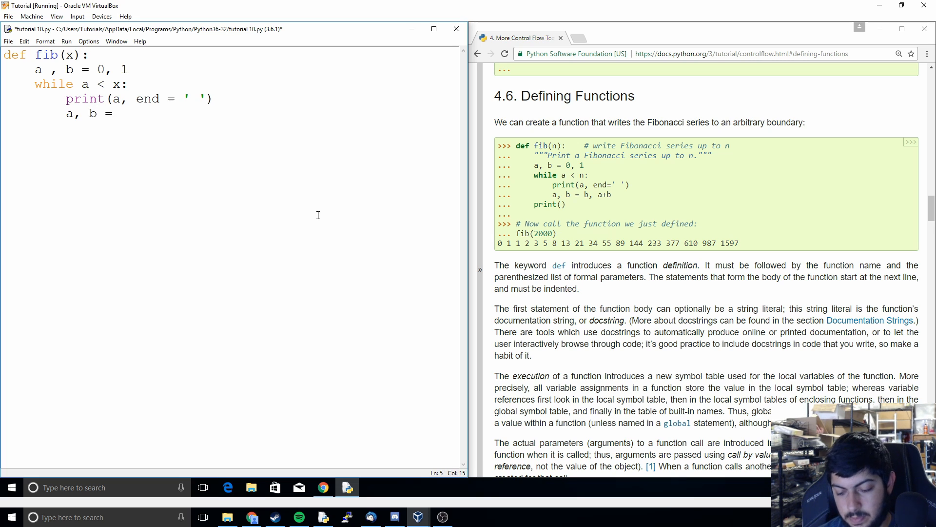
type("b, a")
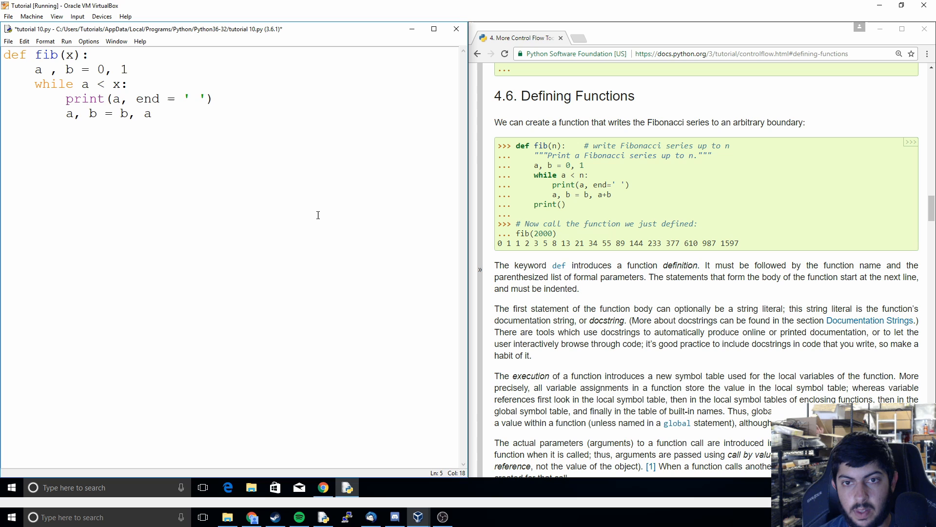
type("+b")
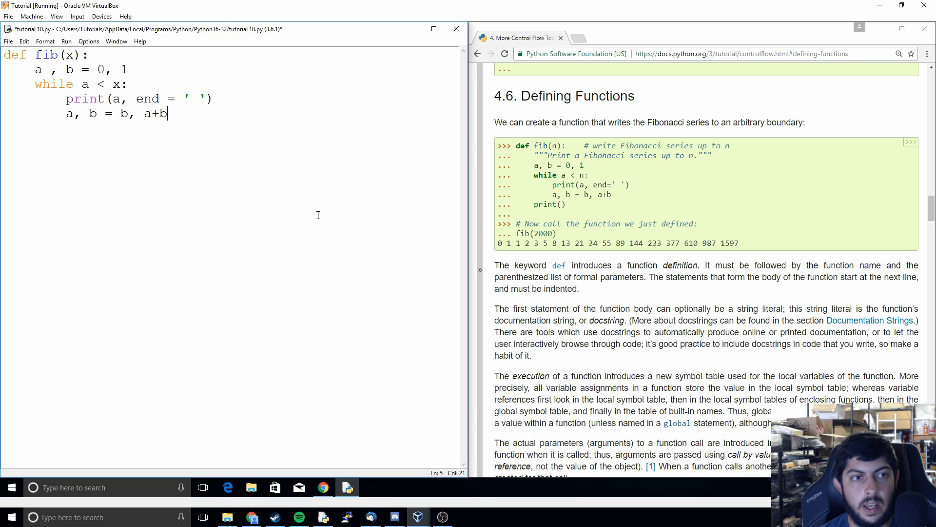
Step: Add an unindented fib(2000) call below the function, removing the blank line above it
left_click(72, 113)
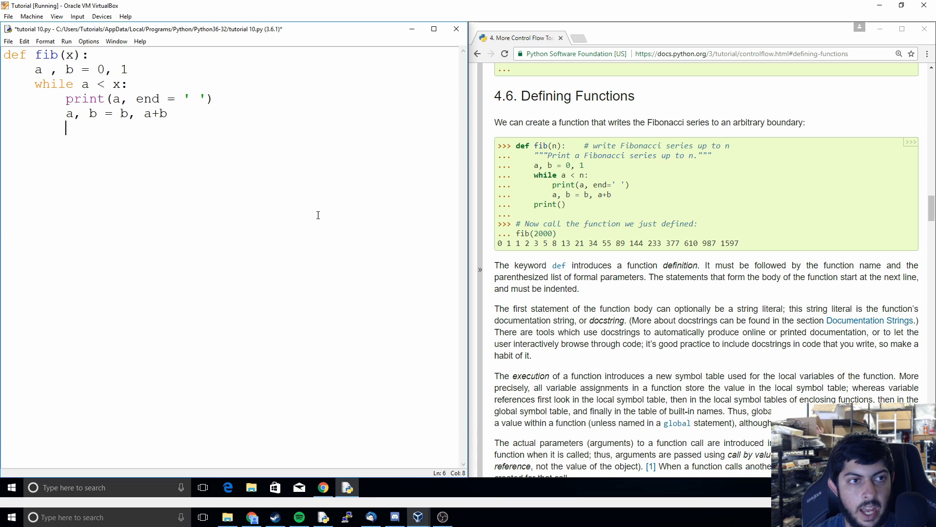
type("f")
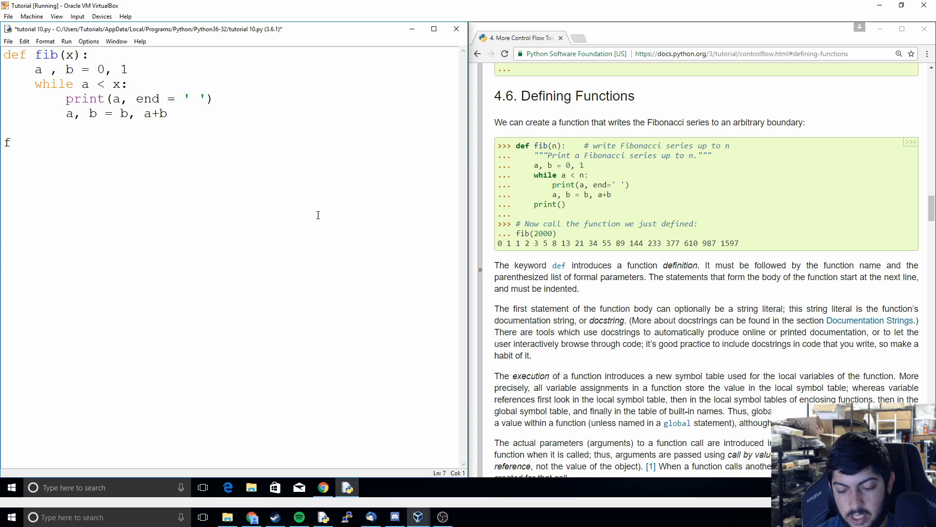
type("ib(200")
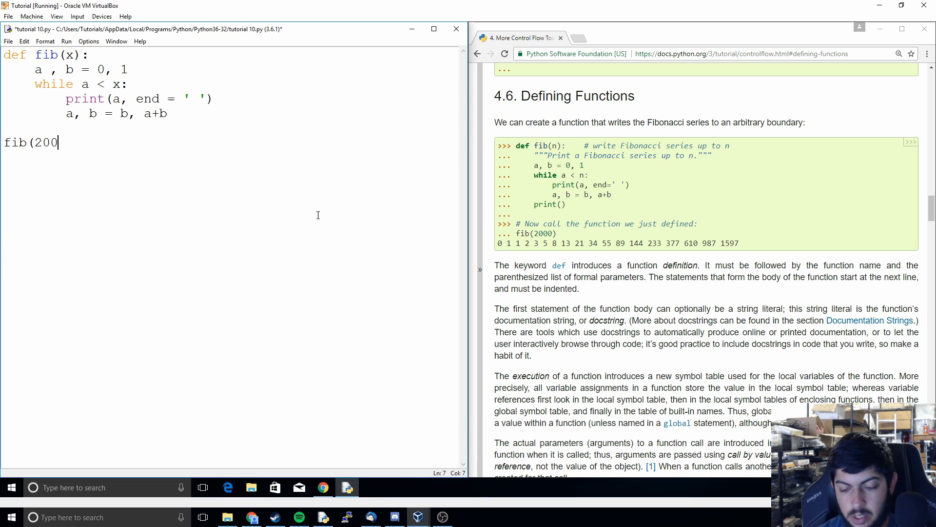
type("0)")
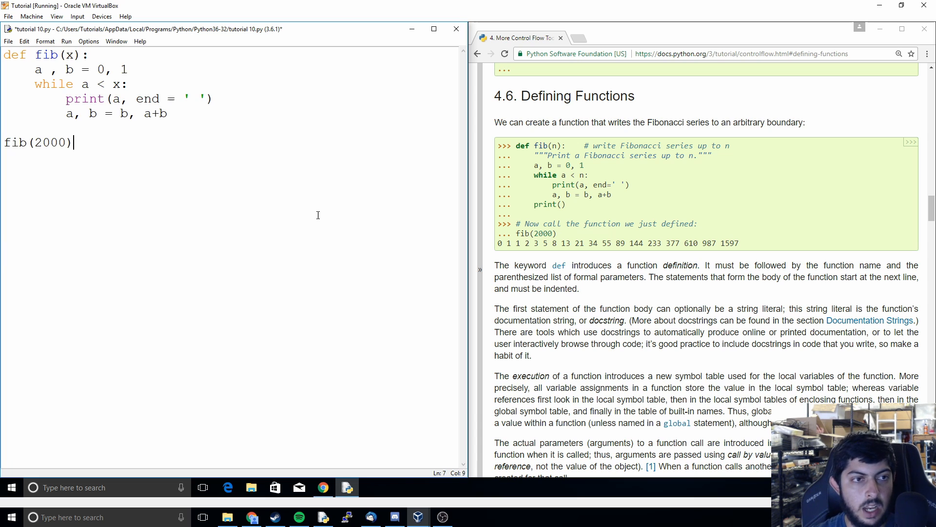
key("Backspace")
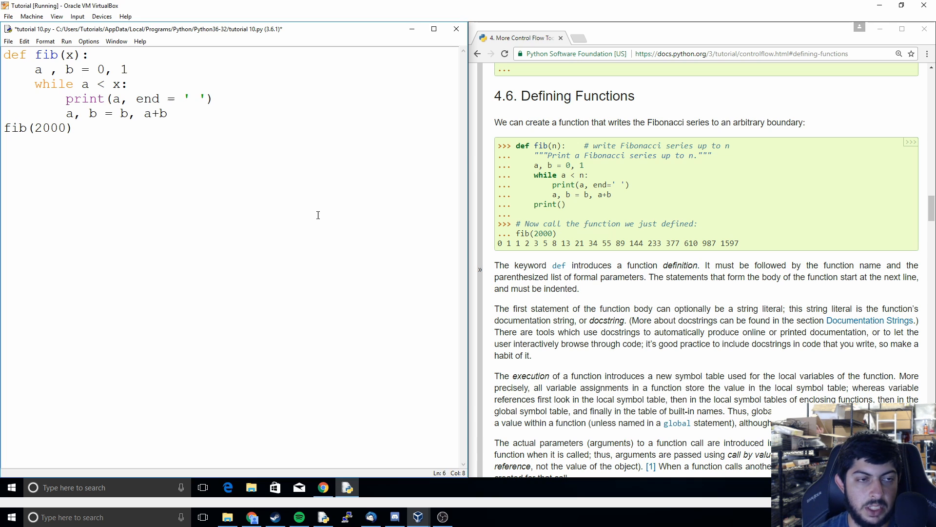
Step: Save and run the script so the shell prints the Fibonacci numbers 0 to 1597
key("F5")
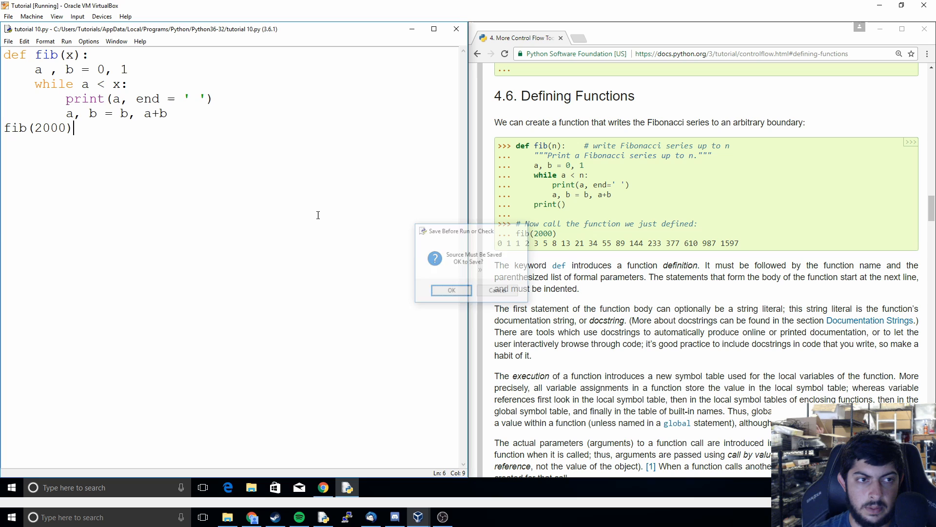
left_click(453, 291)
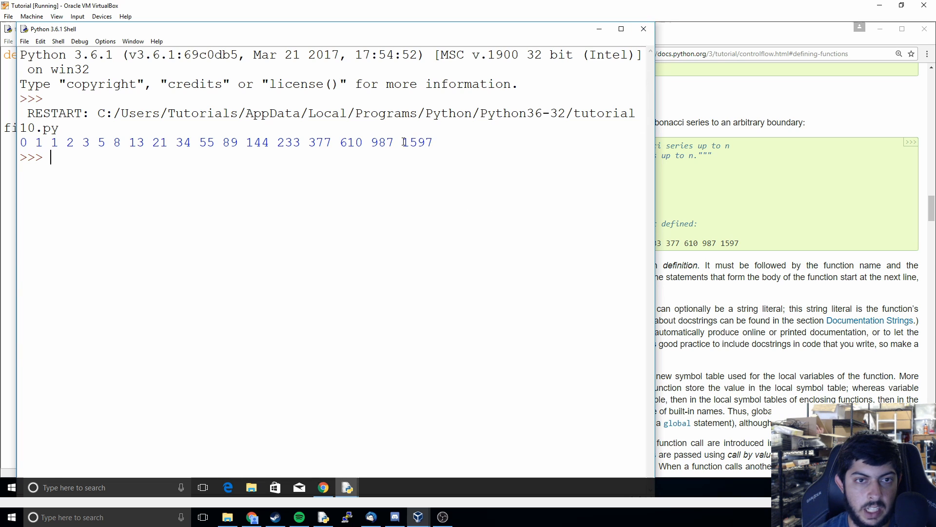
mouse_move(644, 29)
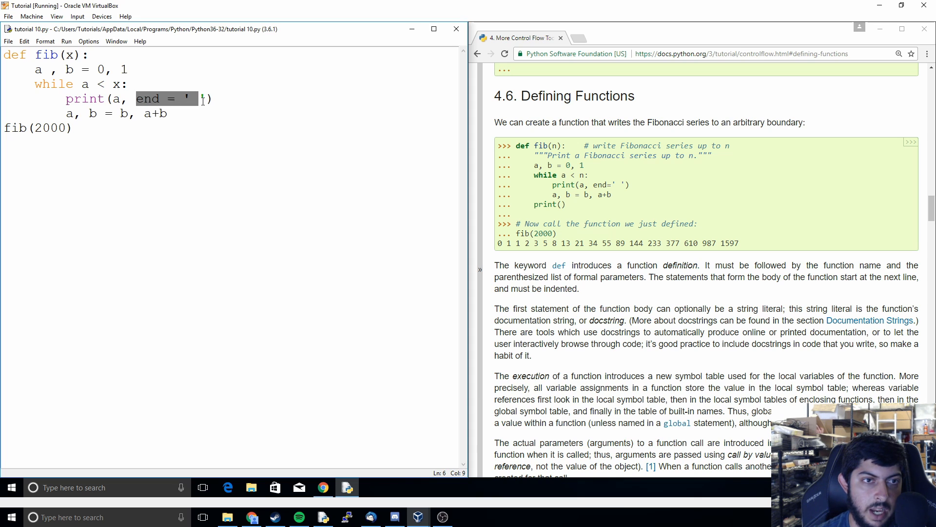
key("Delete")
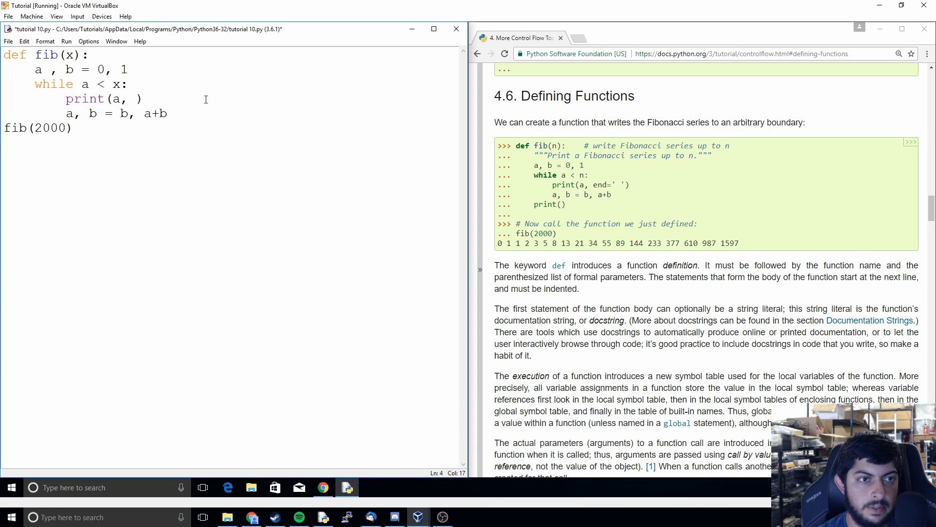
key("F5")
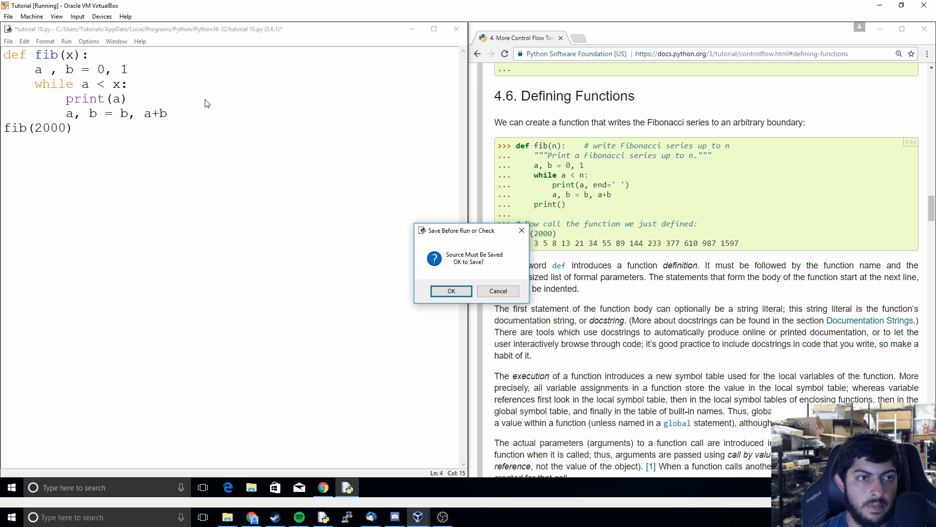
left_click(452, 291)
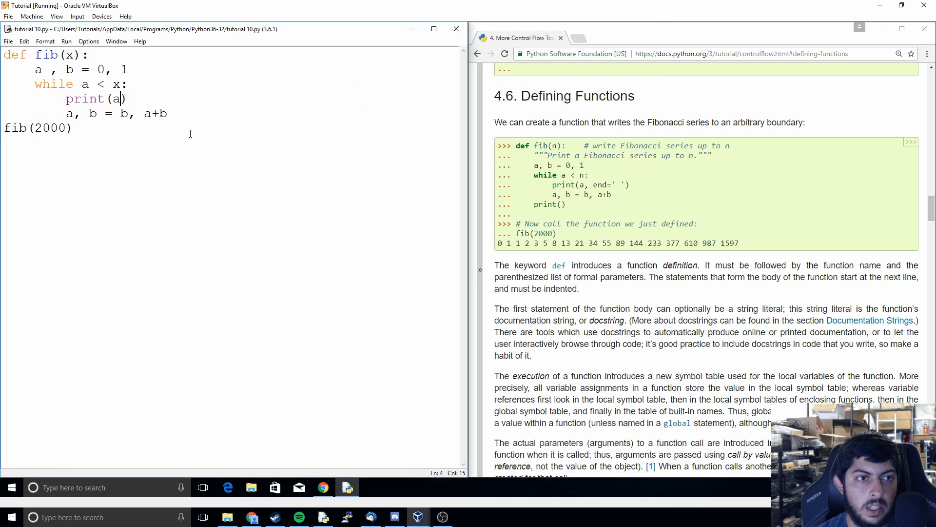
type(", end = ' '")
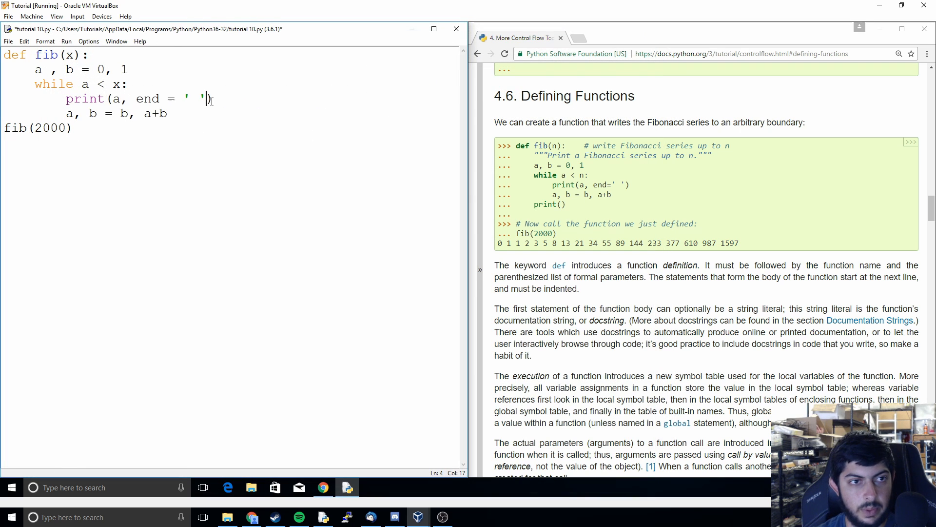
type(")")
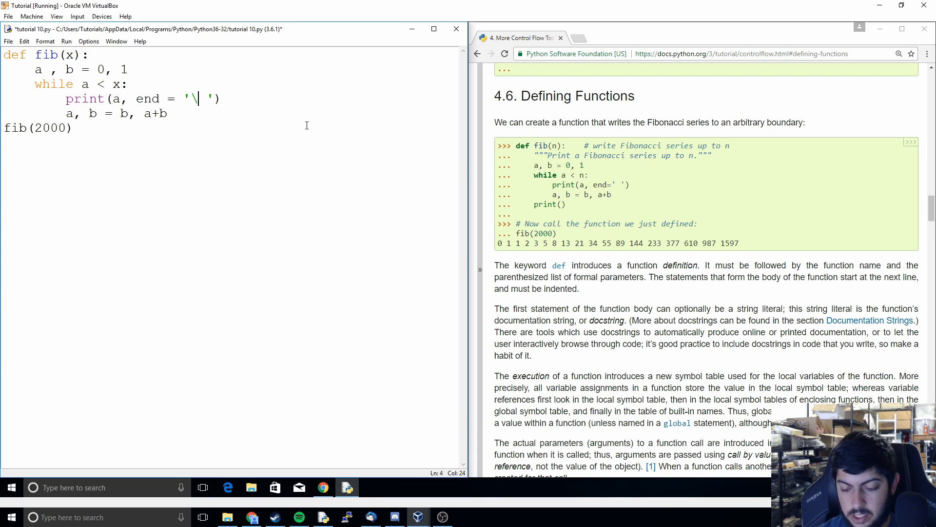
type("n")
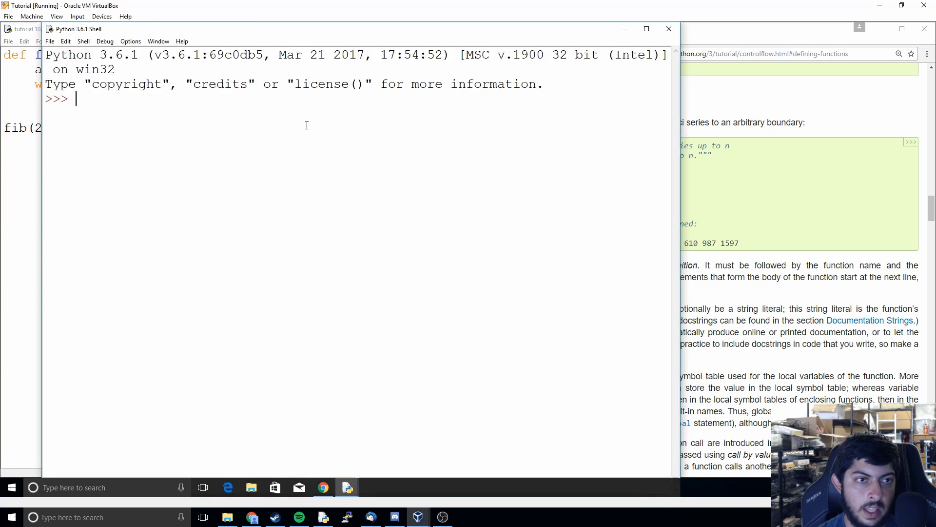
key("F5")
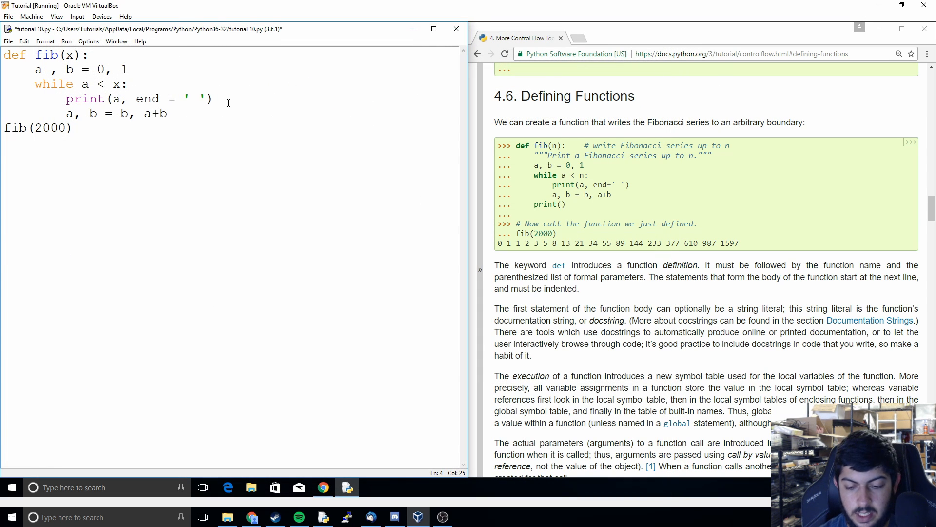
key("F5")
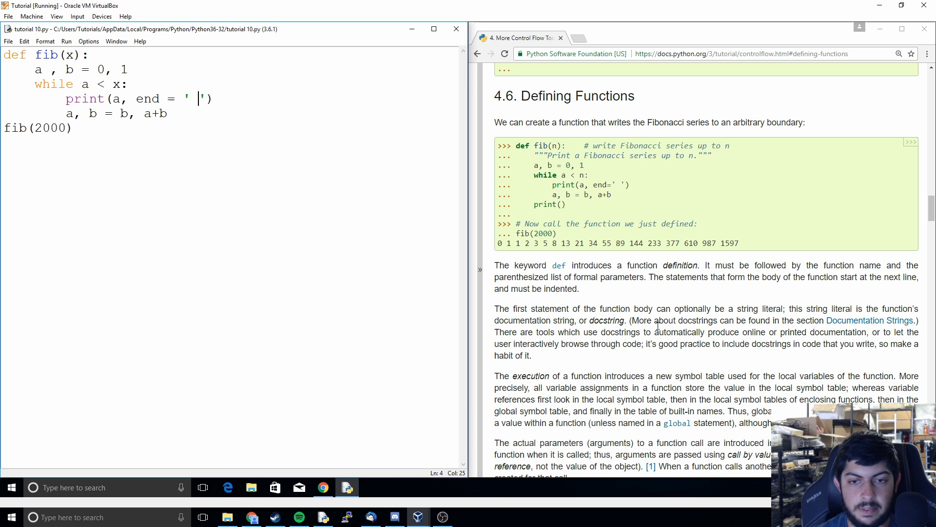
scroll("down", 3)
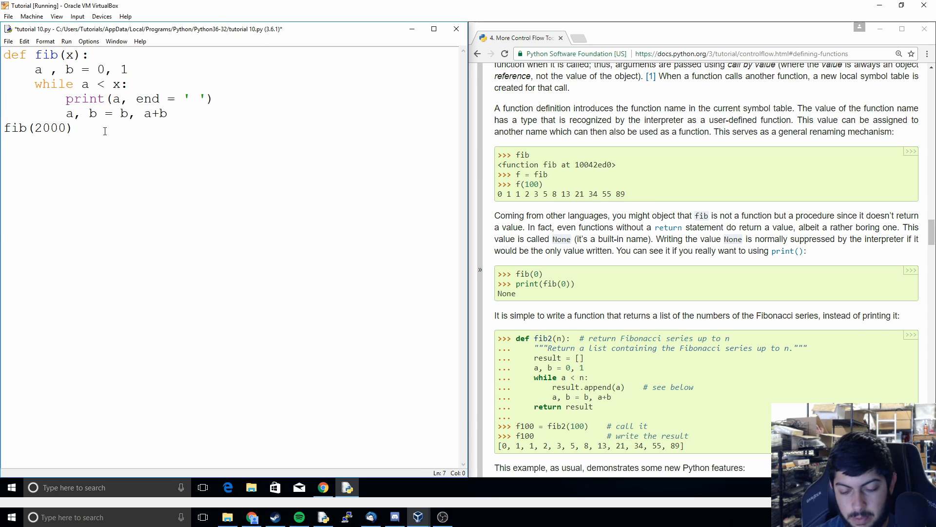
Step: Add print(fib), run the script and maximize the shell to read the sequence and fib's function object
type("fib)")
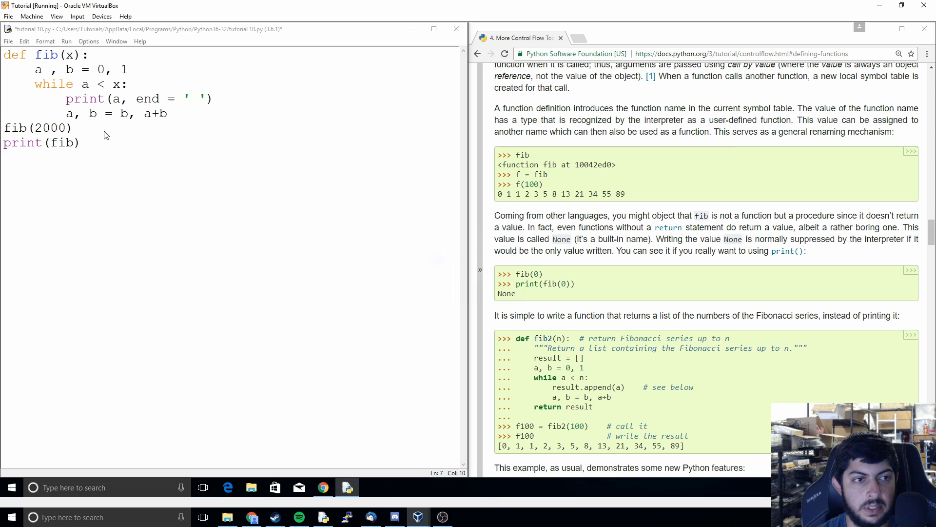
key("F5")
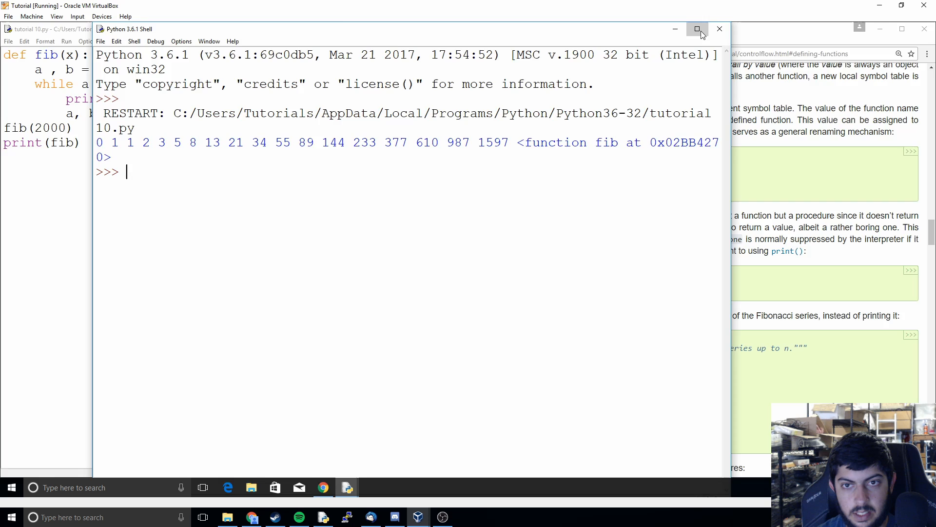
left_click(697, 28)
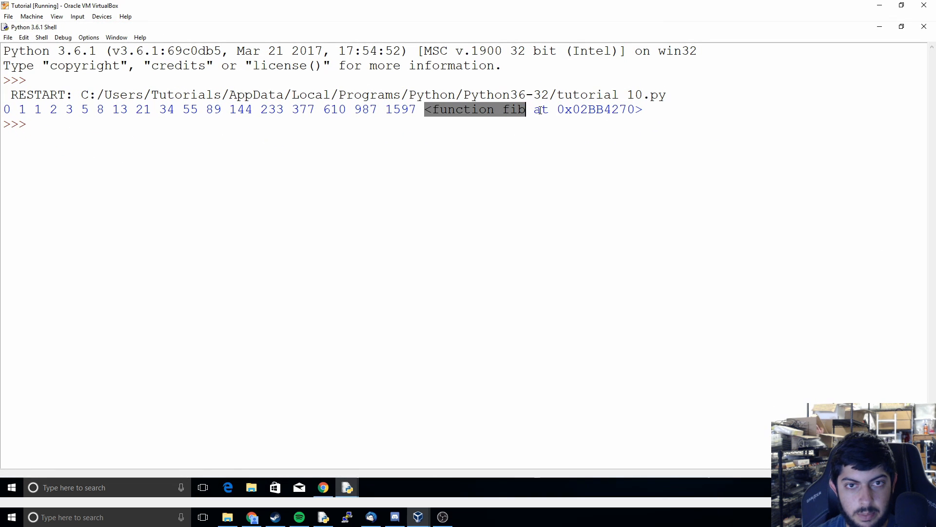
left_click(646, 109)
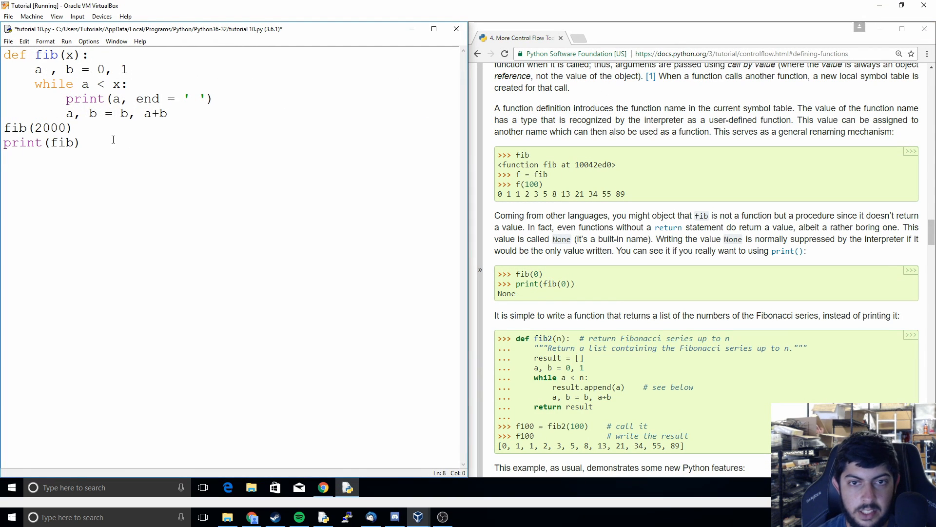
Step: Assign f = fib and call f(2000) instead of fib(2000), then save and run to print the same sequence
type("f =")
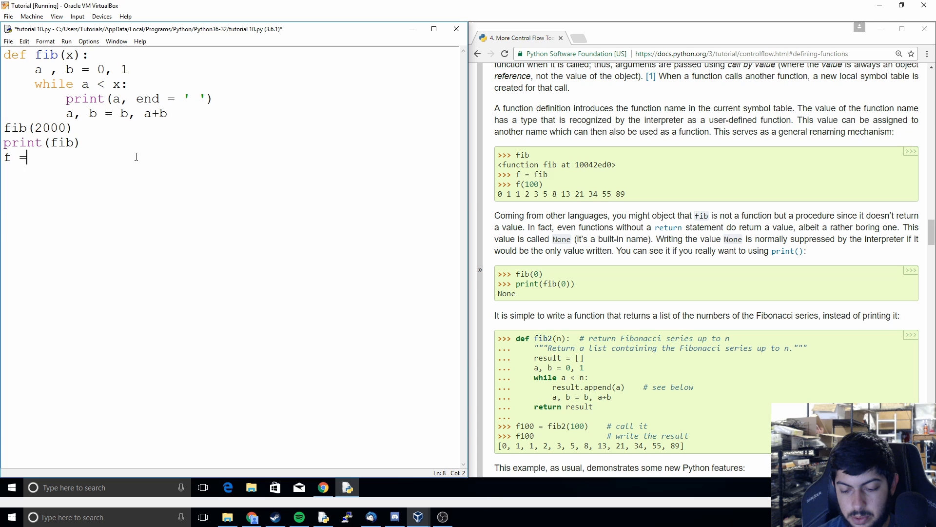
type("fib")
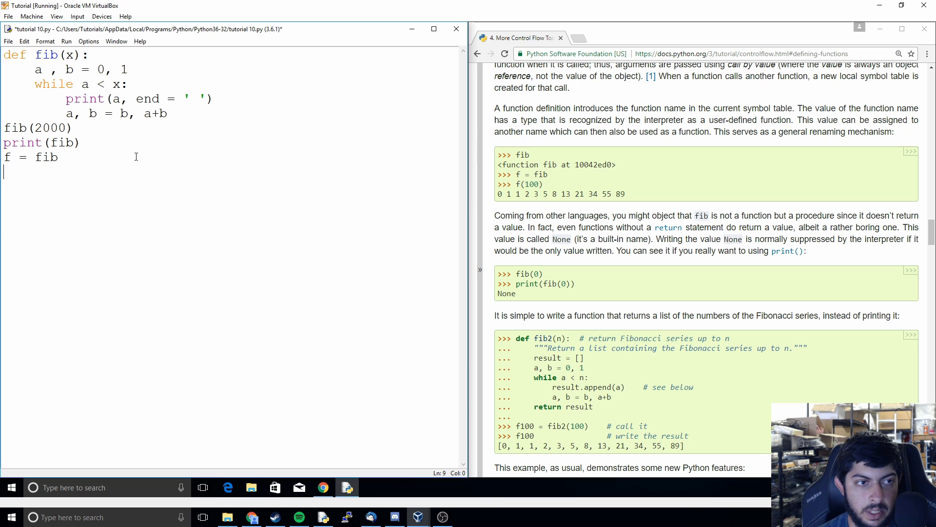
type("f(2000")
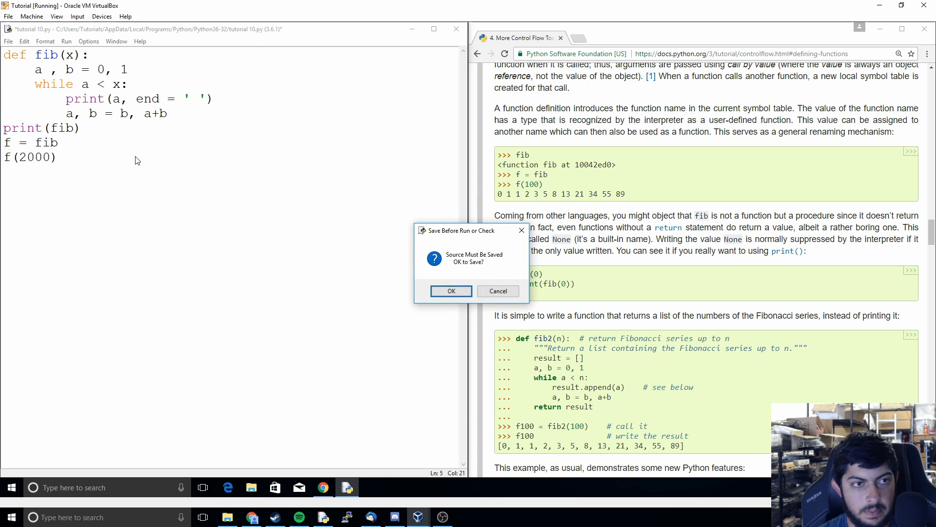
left_click(451, 290)
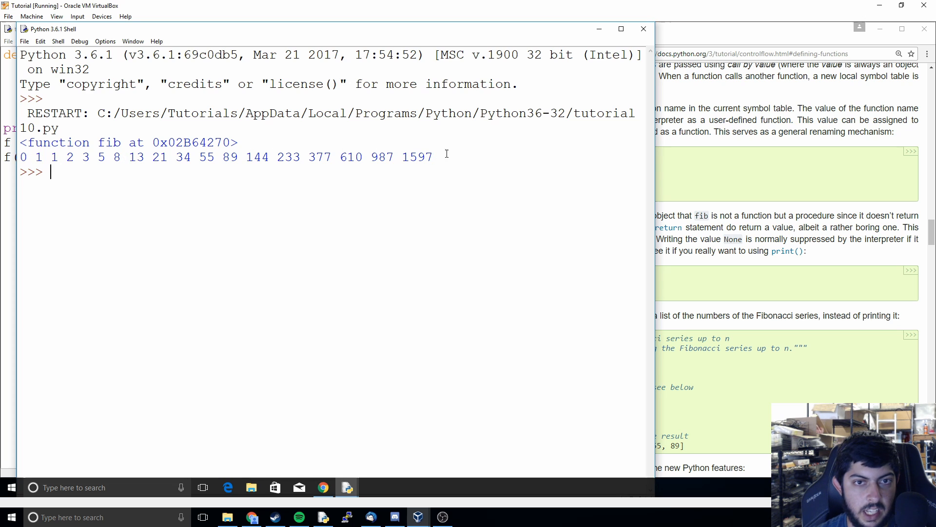
left_click(347, 487)
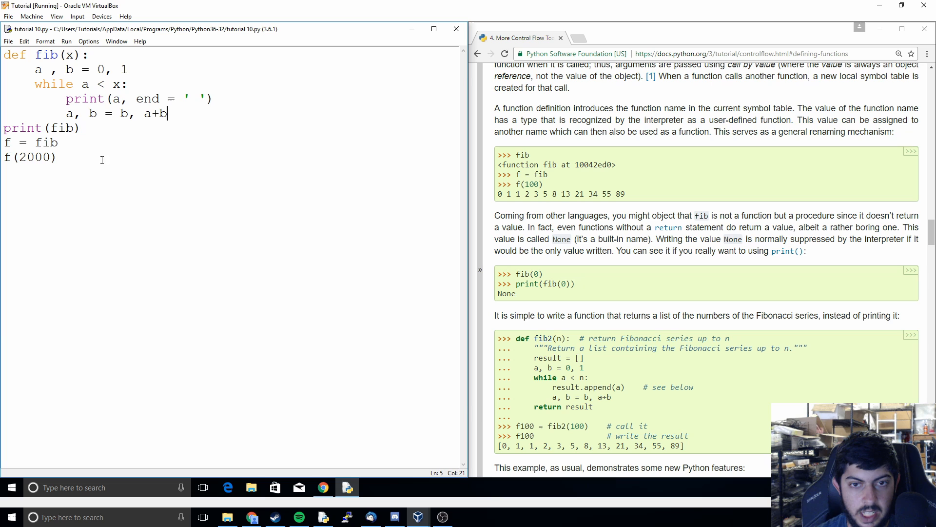
scroll("down", 3)
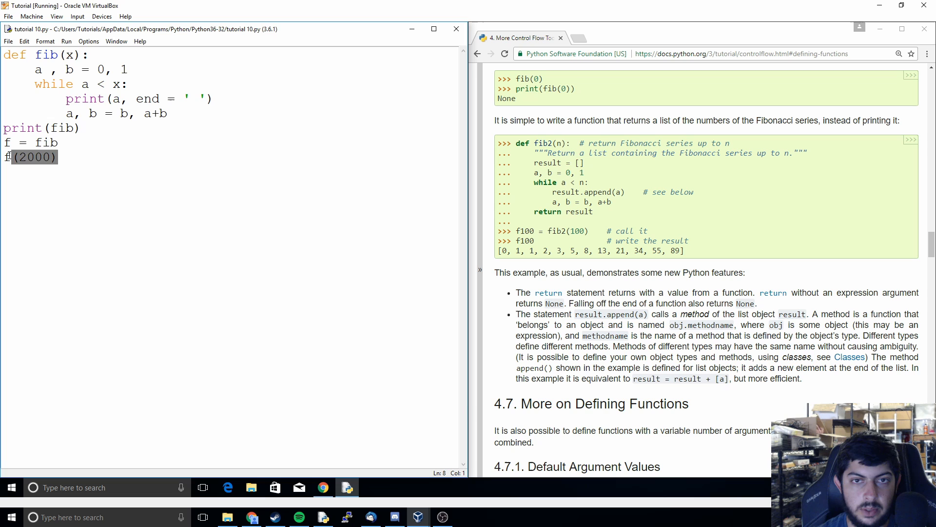
Step: Make the last line print(f(100)), save, and move to the print(fib) line to remove it
type("pri")
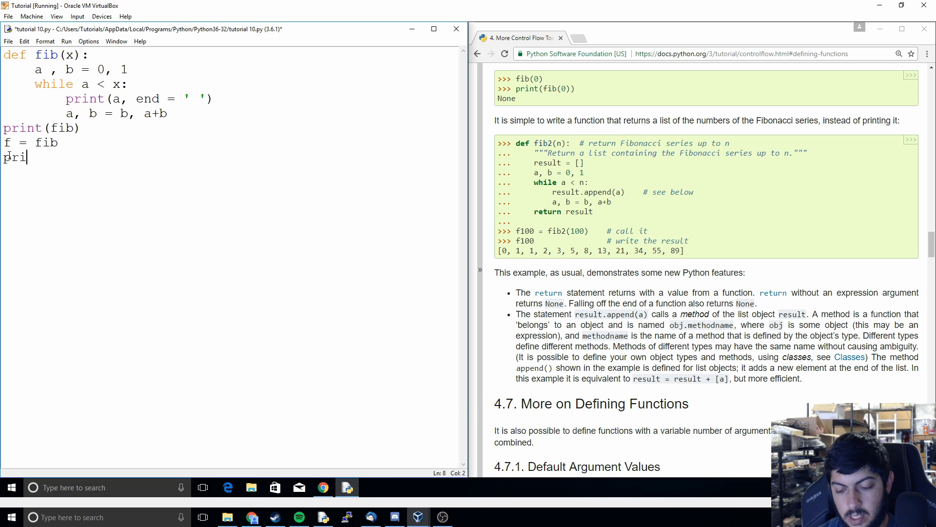
type("nt(f")
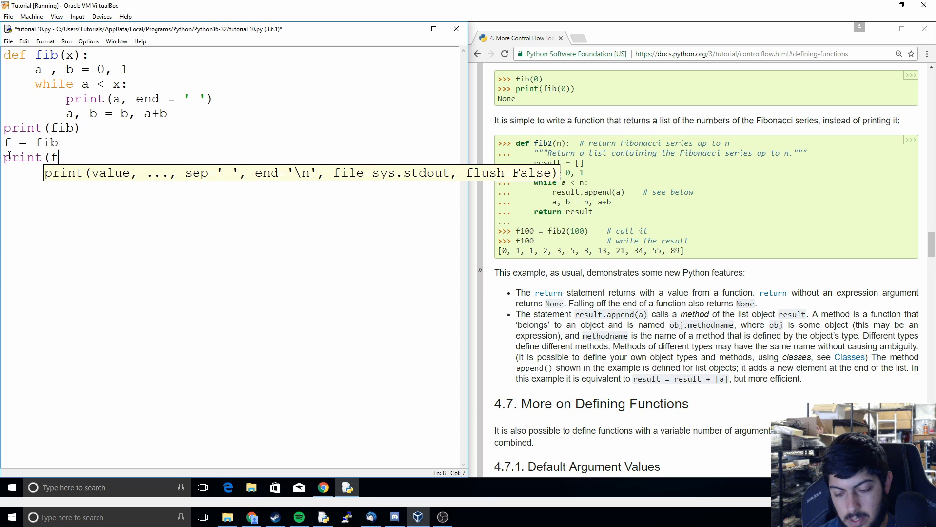
type("(")
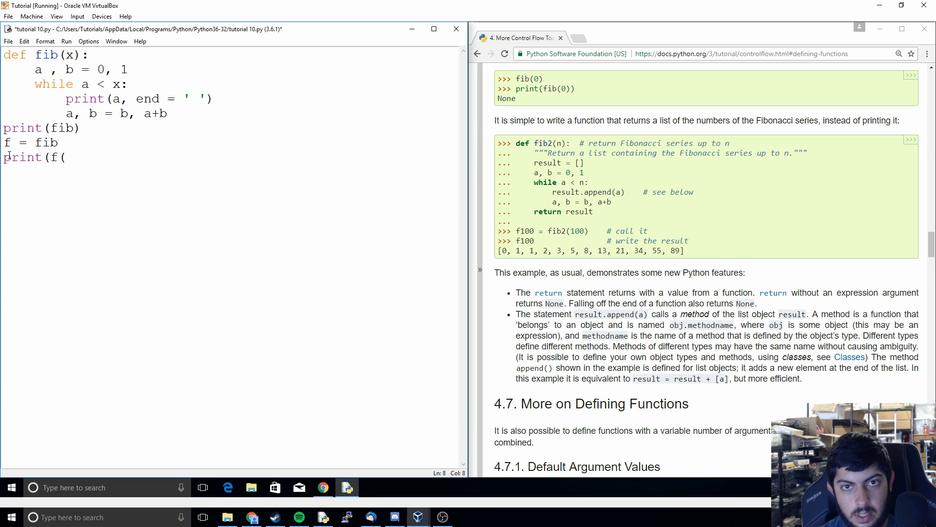
type("100)")
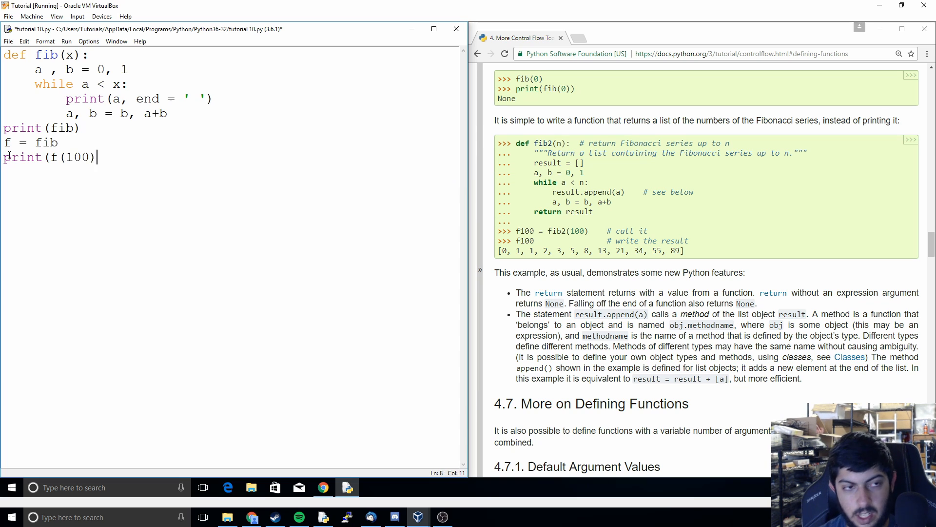
type(")")
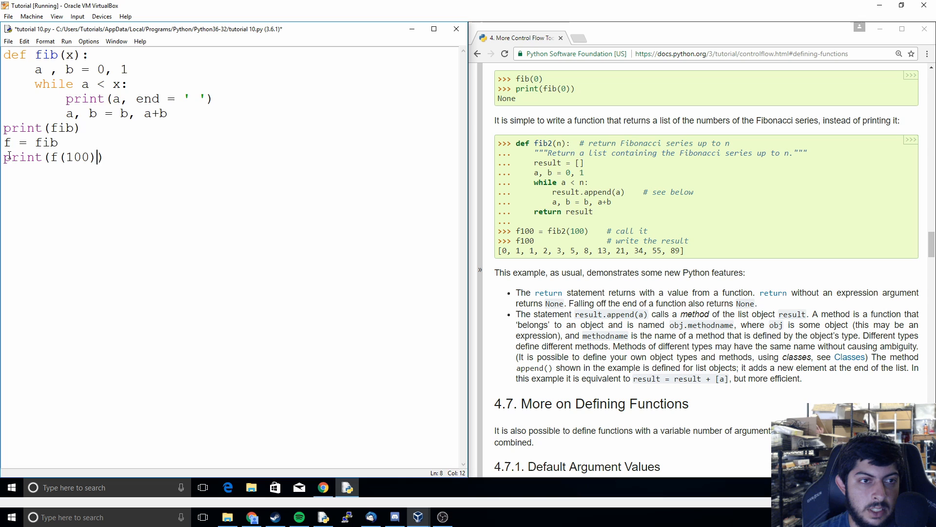
type(")")
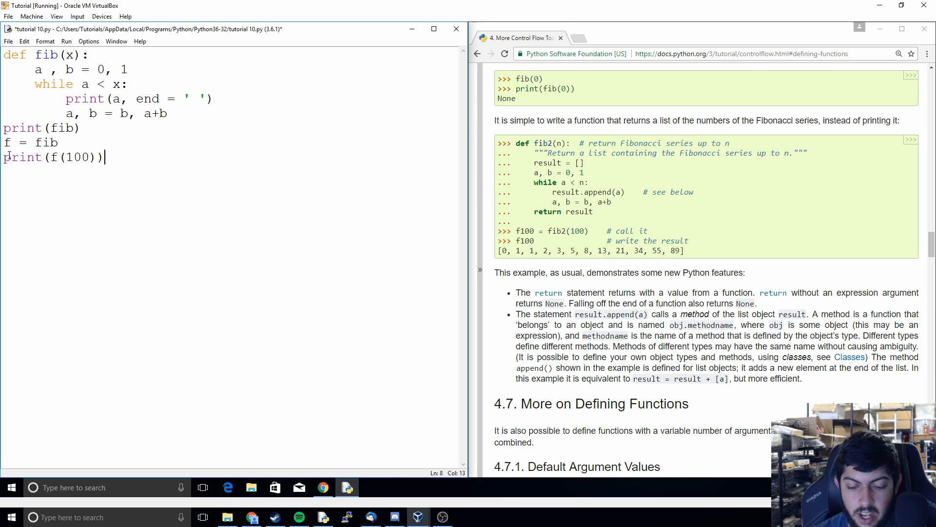
key("F5")
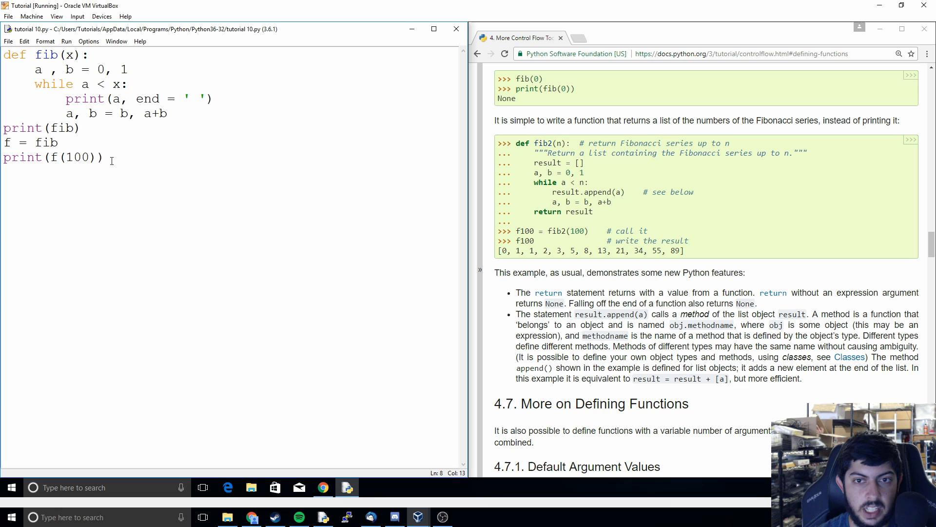
mouse_move(193, 137)
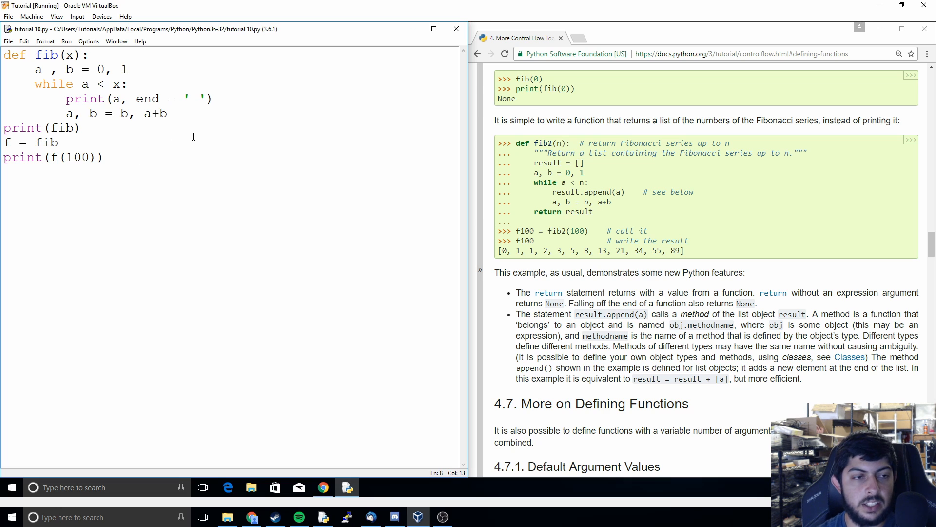
left_click(17, 157)
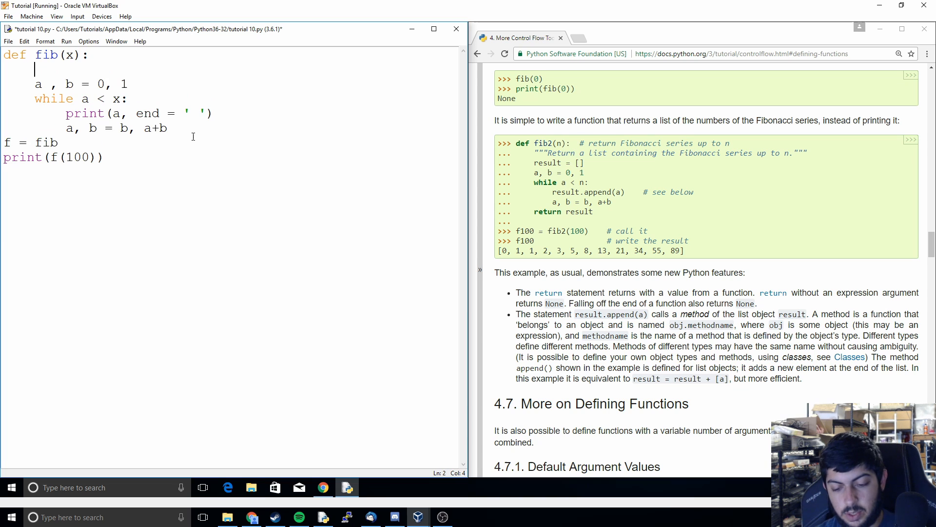
Step: Add result = [] under def and replace the print line with result.append(a)
type("result")
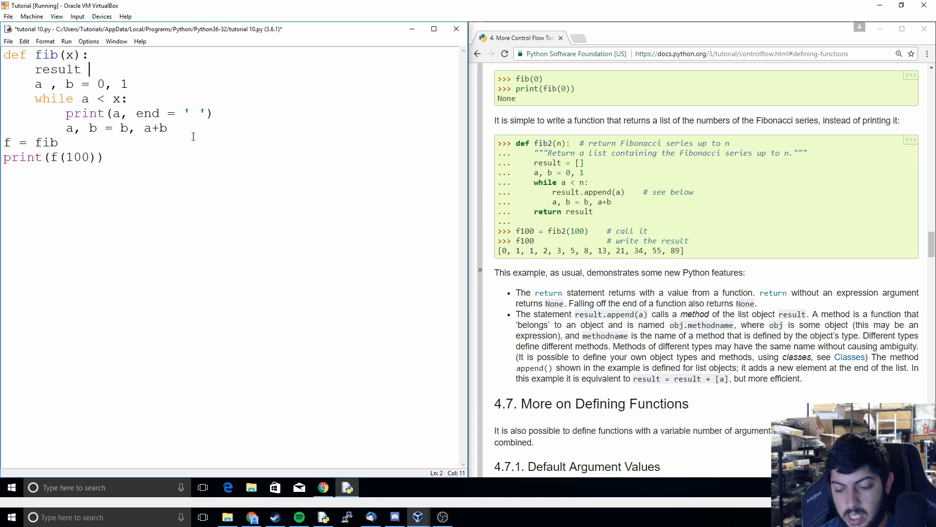
type("= []")
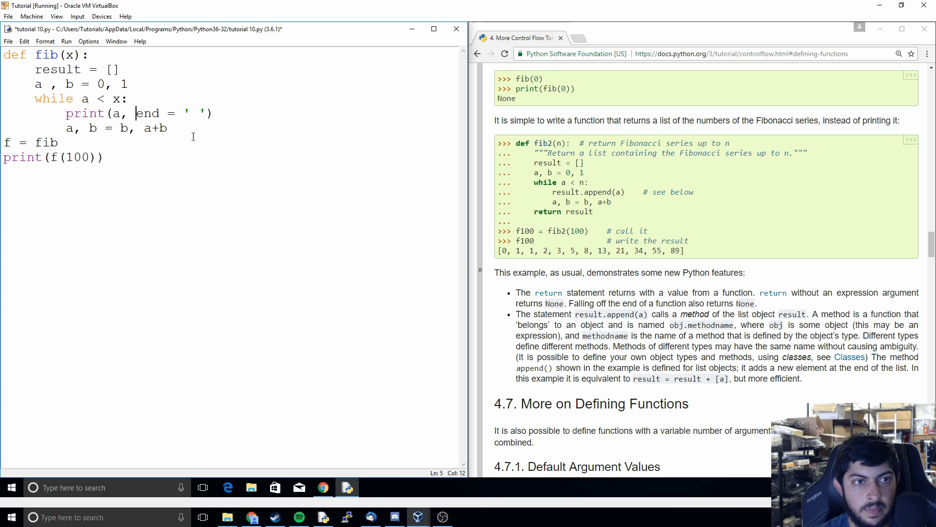
key("Backspace")
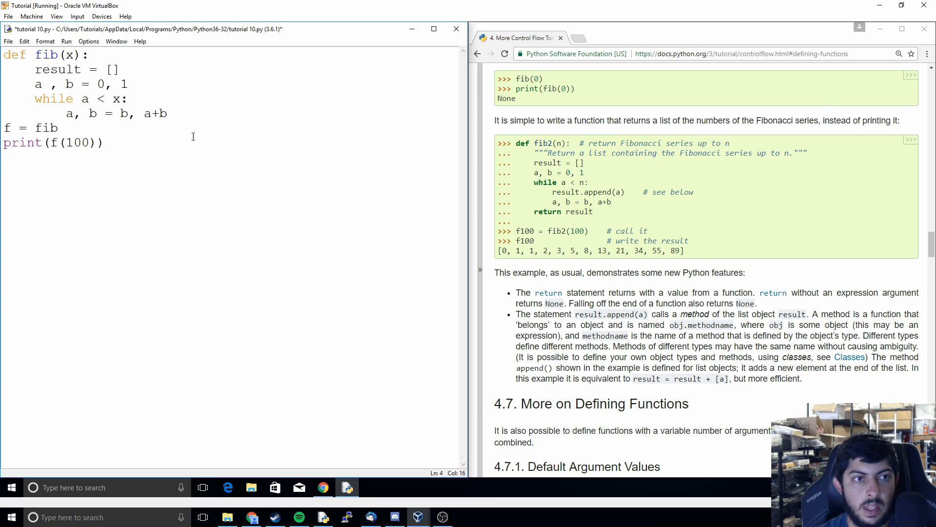
type("result")
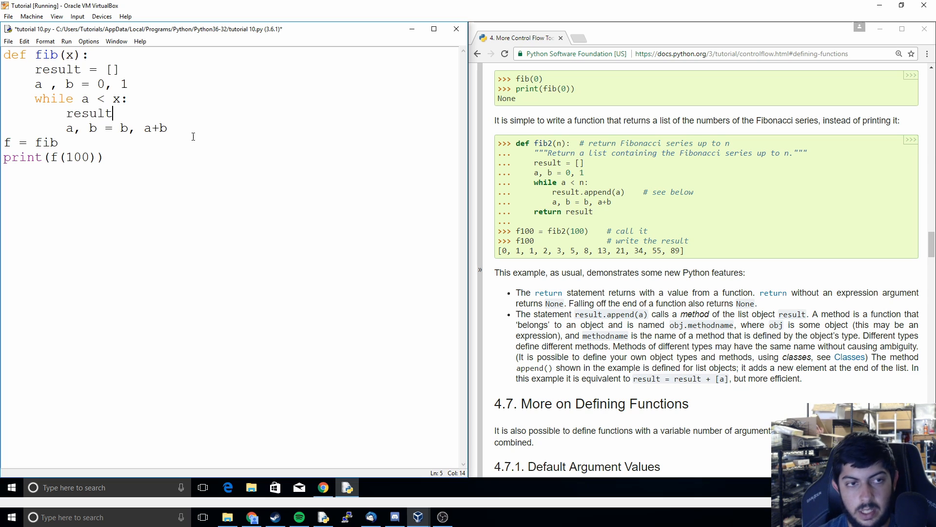
type(".append")
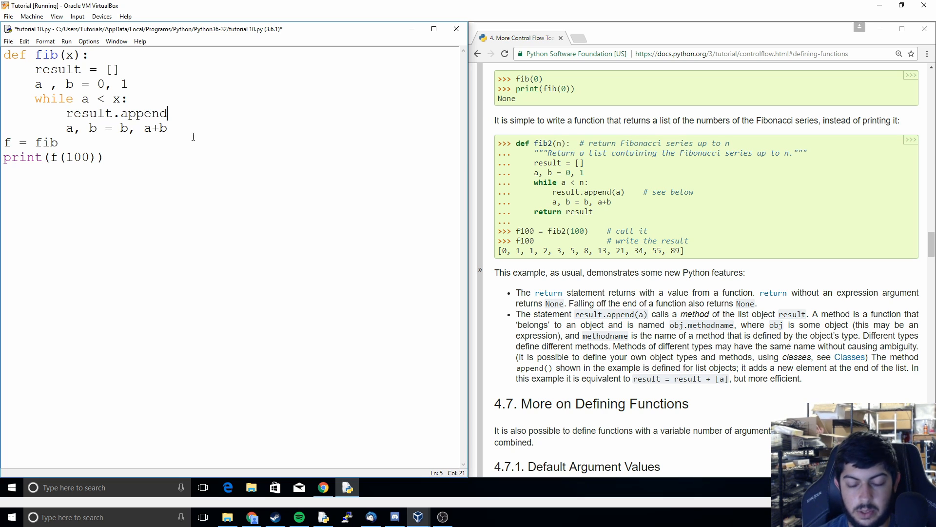
type("(a)")
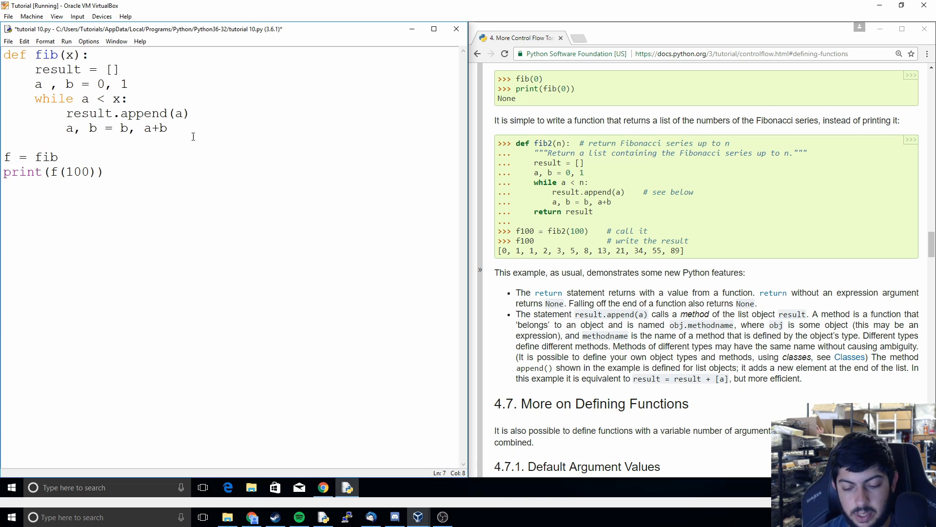
Step: Add return result at the end of fib
type("return resu")
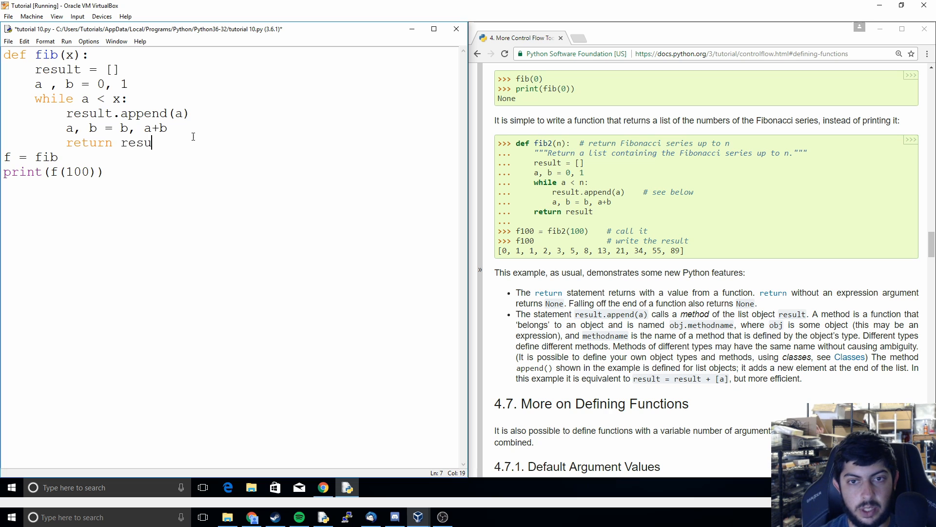
type("lt")
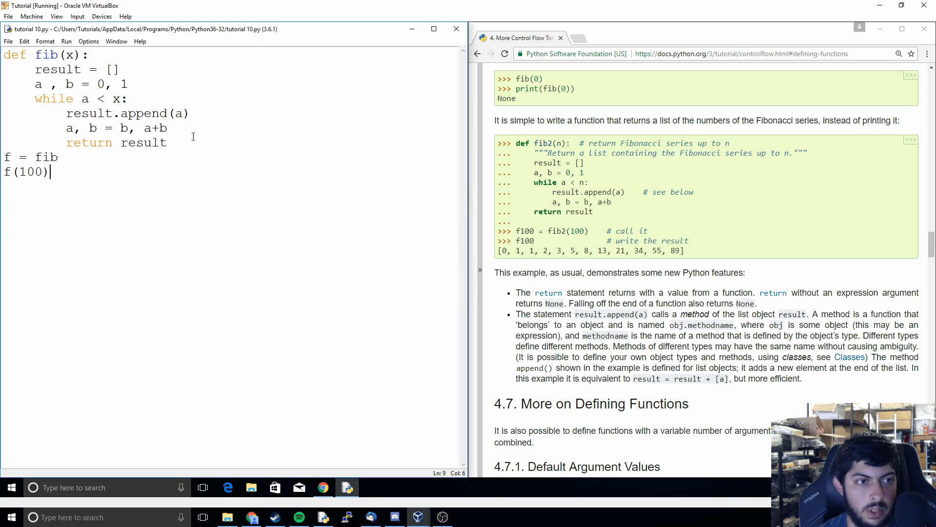
Step: Restore print on the f(100) line, save the script and run it with return result dedented
key("F5")
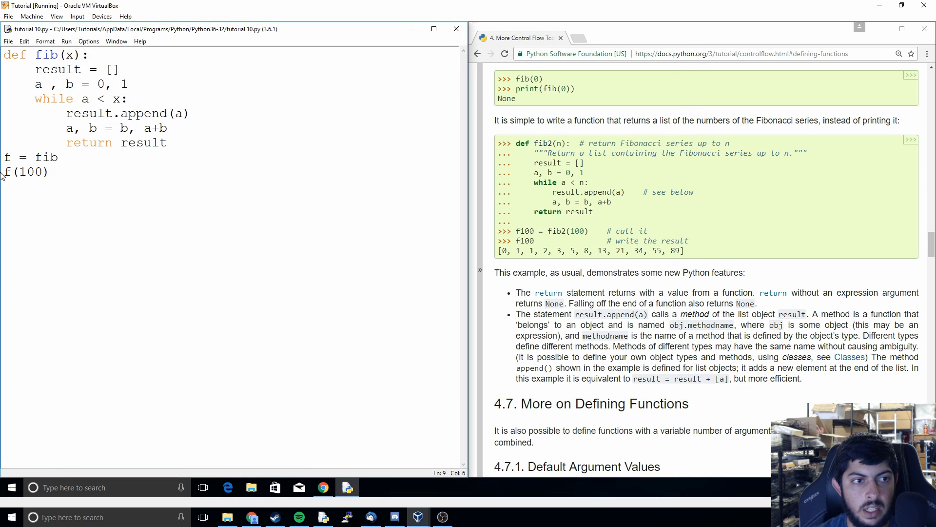
type("print(")
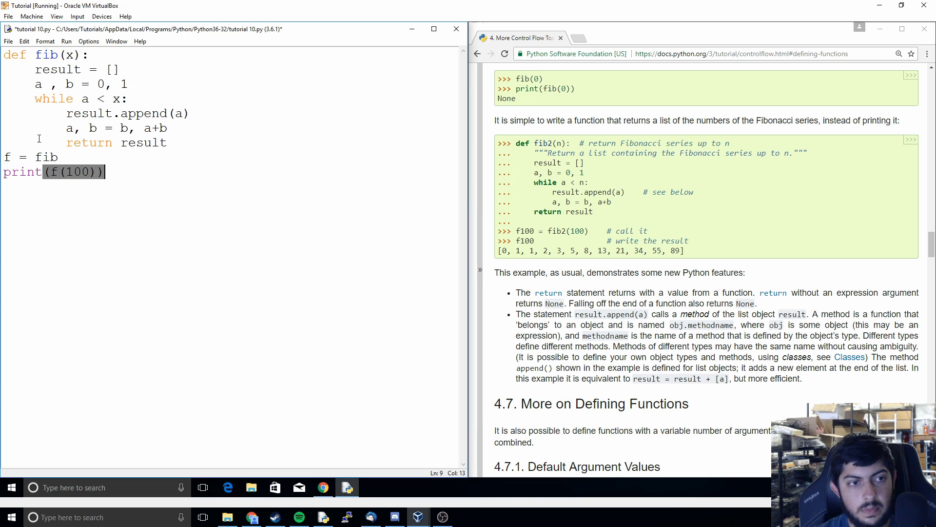
key("ctrl+s")
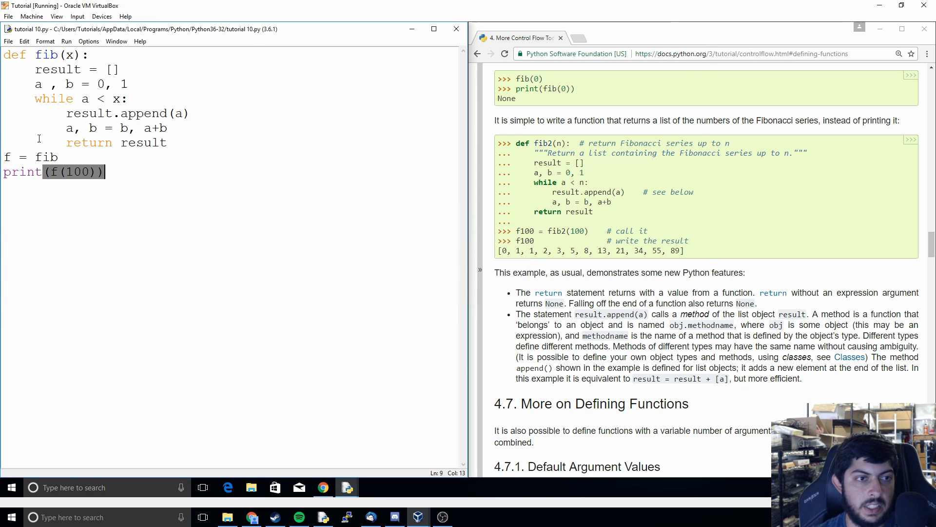
key("F5")
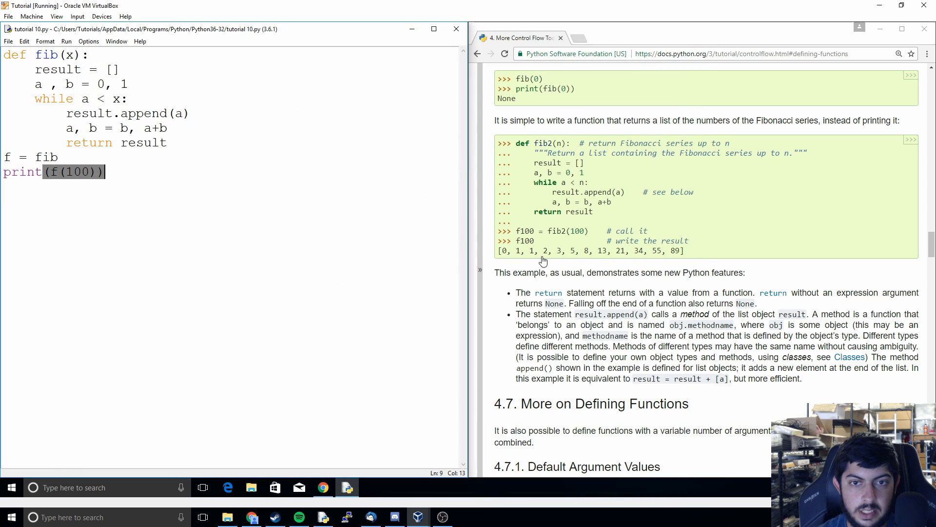
mouse_move(169, 144)
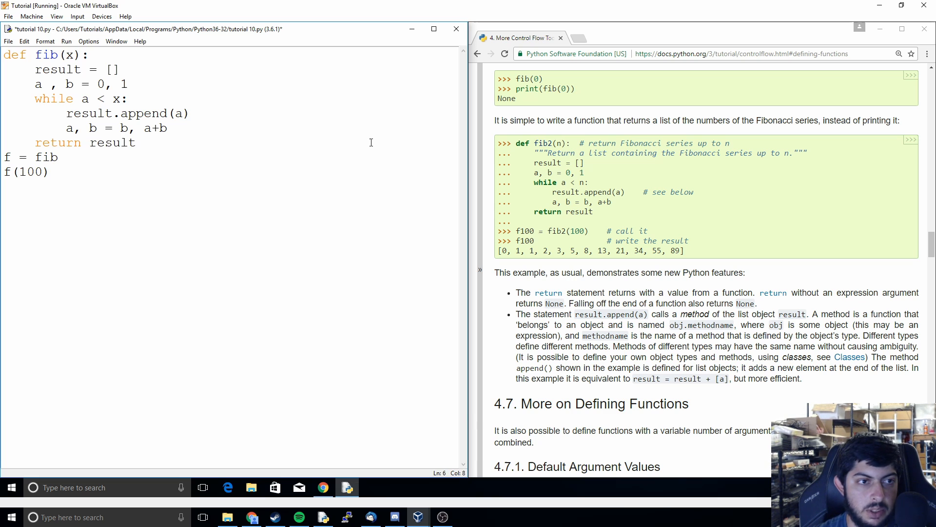
Step: Write print(f(100)) on the last line and run the script, printing [0, 1, 1, …, 89]
left_click(57, 143)
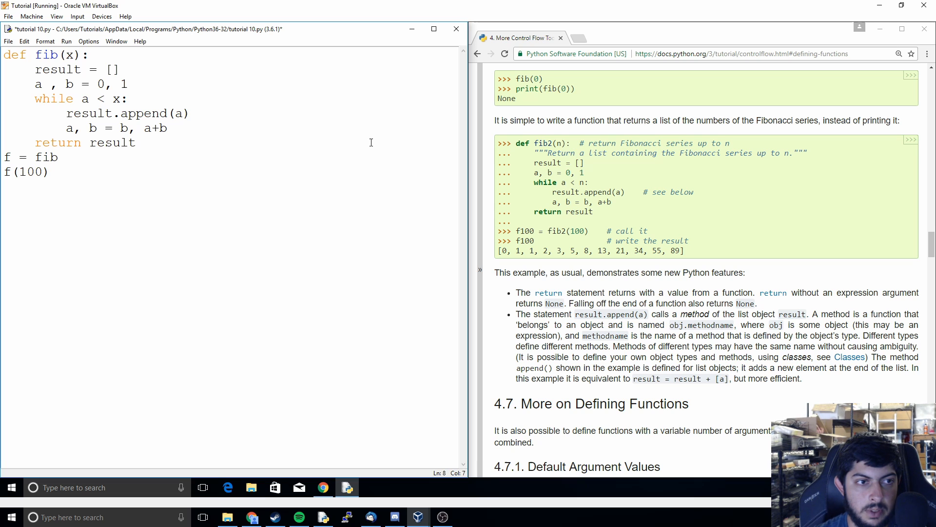
type("pri")
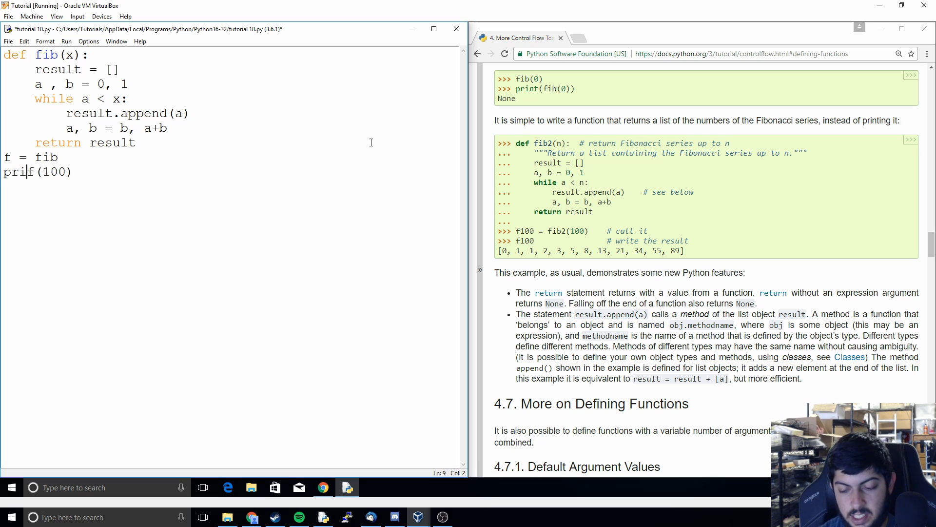
type("nt(f(100))")
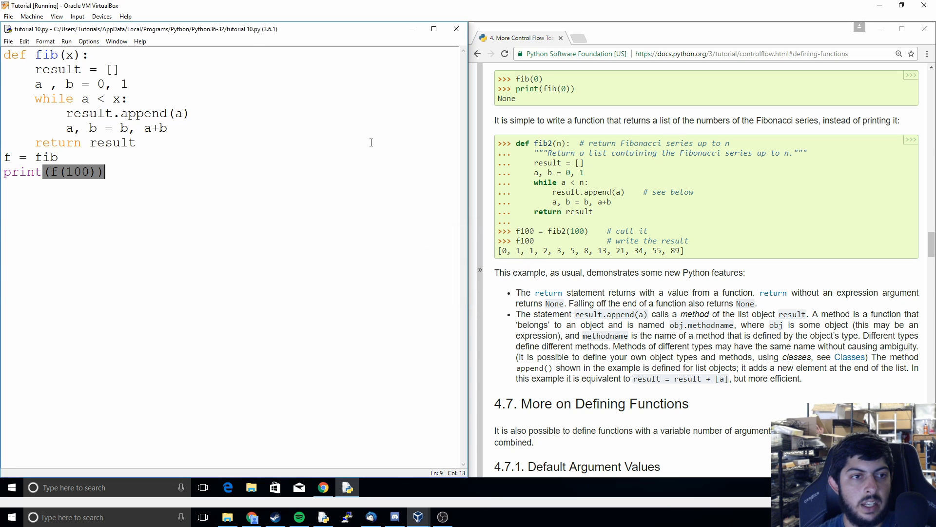
key("F5")
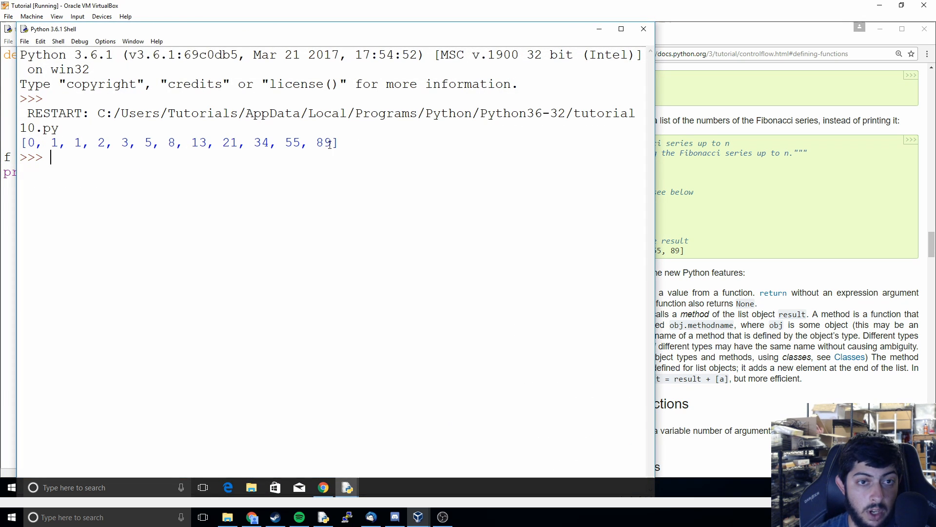
double_click(324, 143)
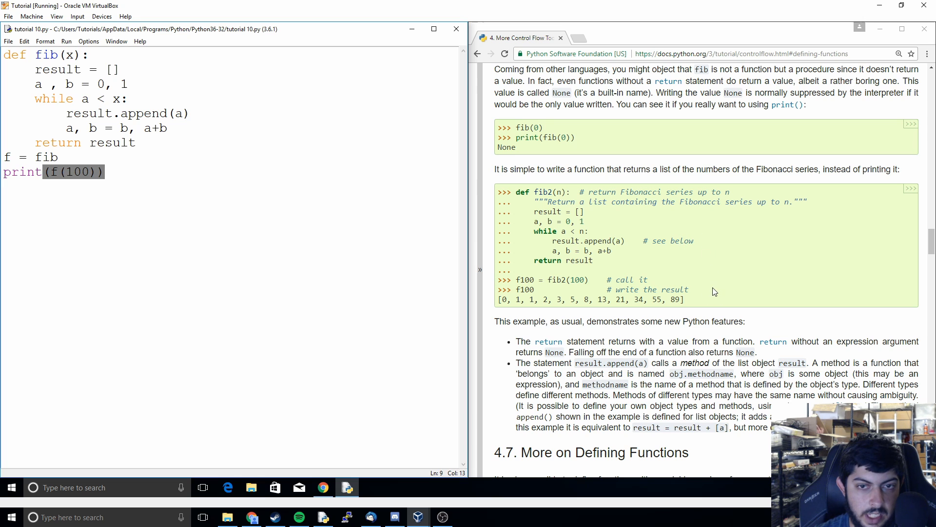
scroll("down", 3)
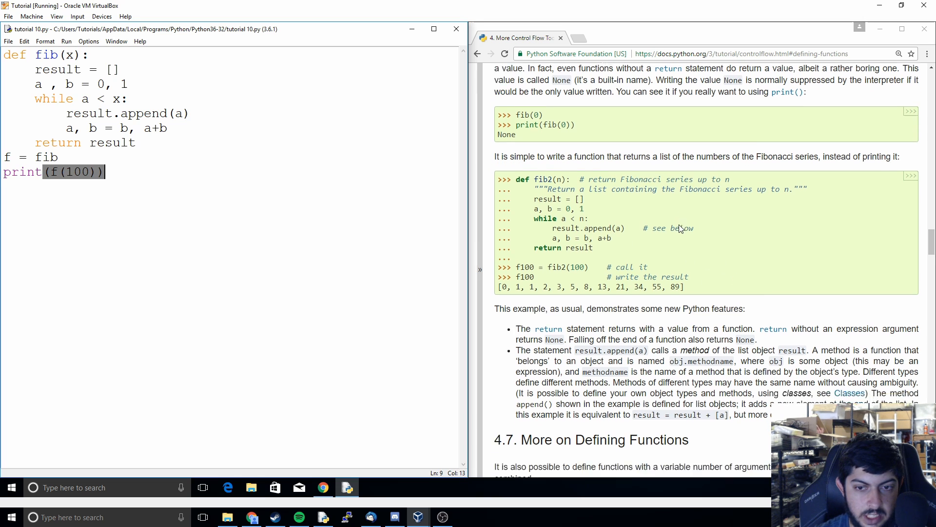
scroll("down", 3)
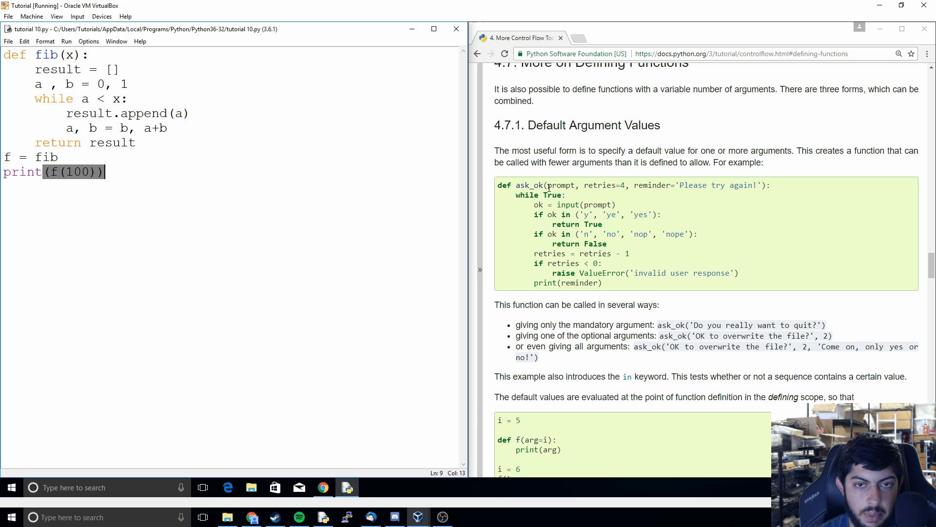
left_click_drag(547, 186, 763, 186)
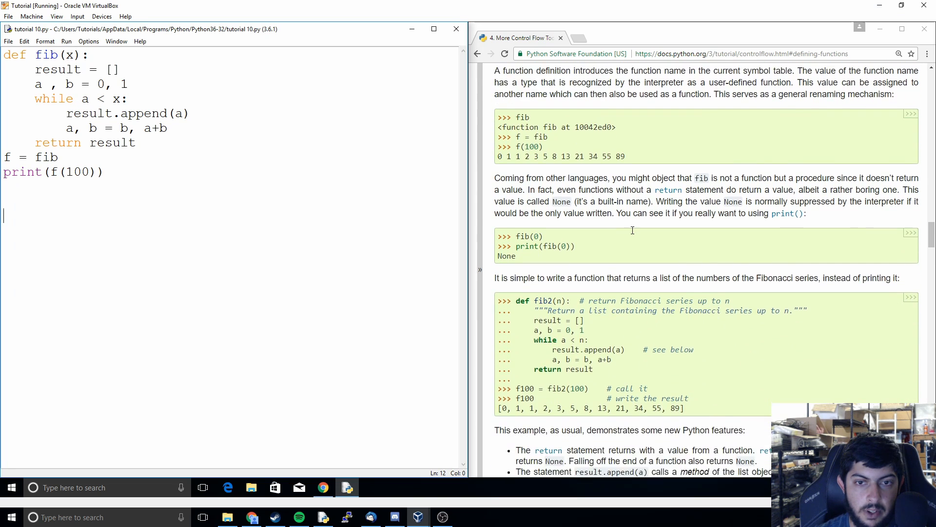
scroll("down", 3)
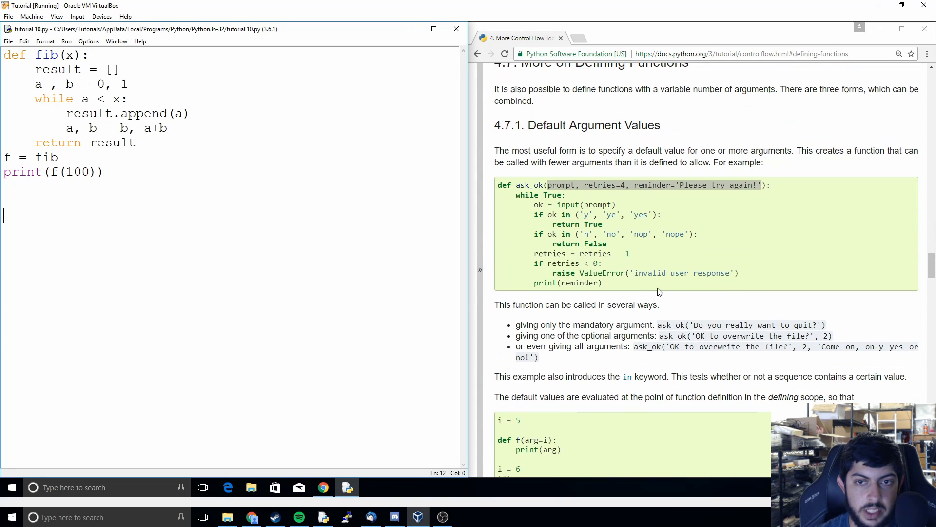
mouse_move(665, 293)
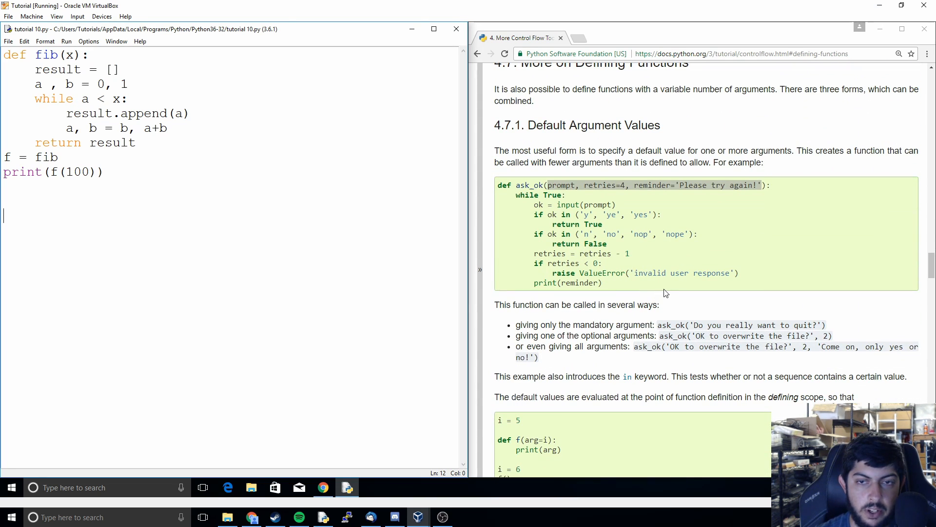